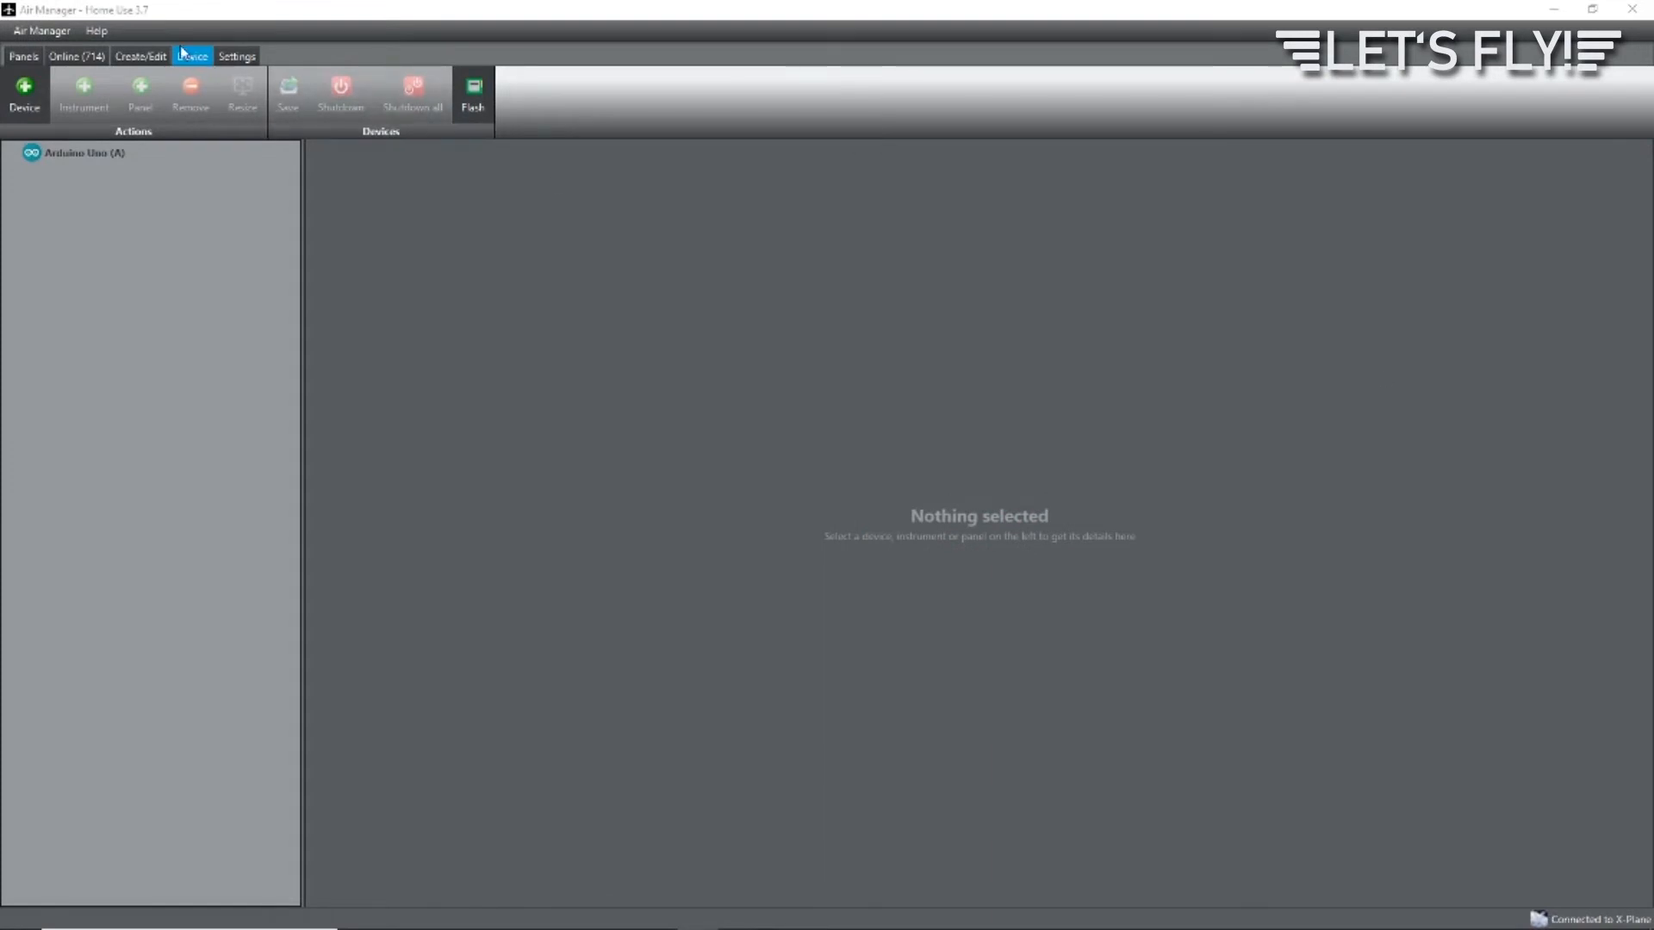
Flash the Arduino Uno firmware on COM7, channel A, and dismiss the finished log
{"action": "left_click", "coordinate": [472, 93]}
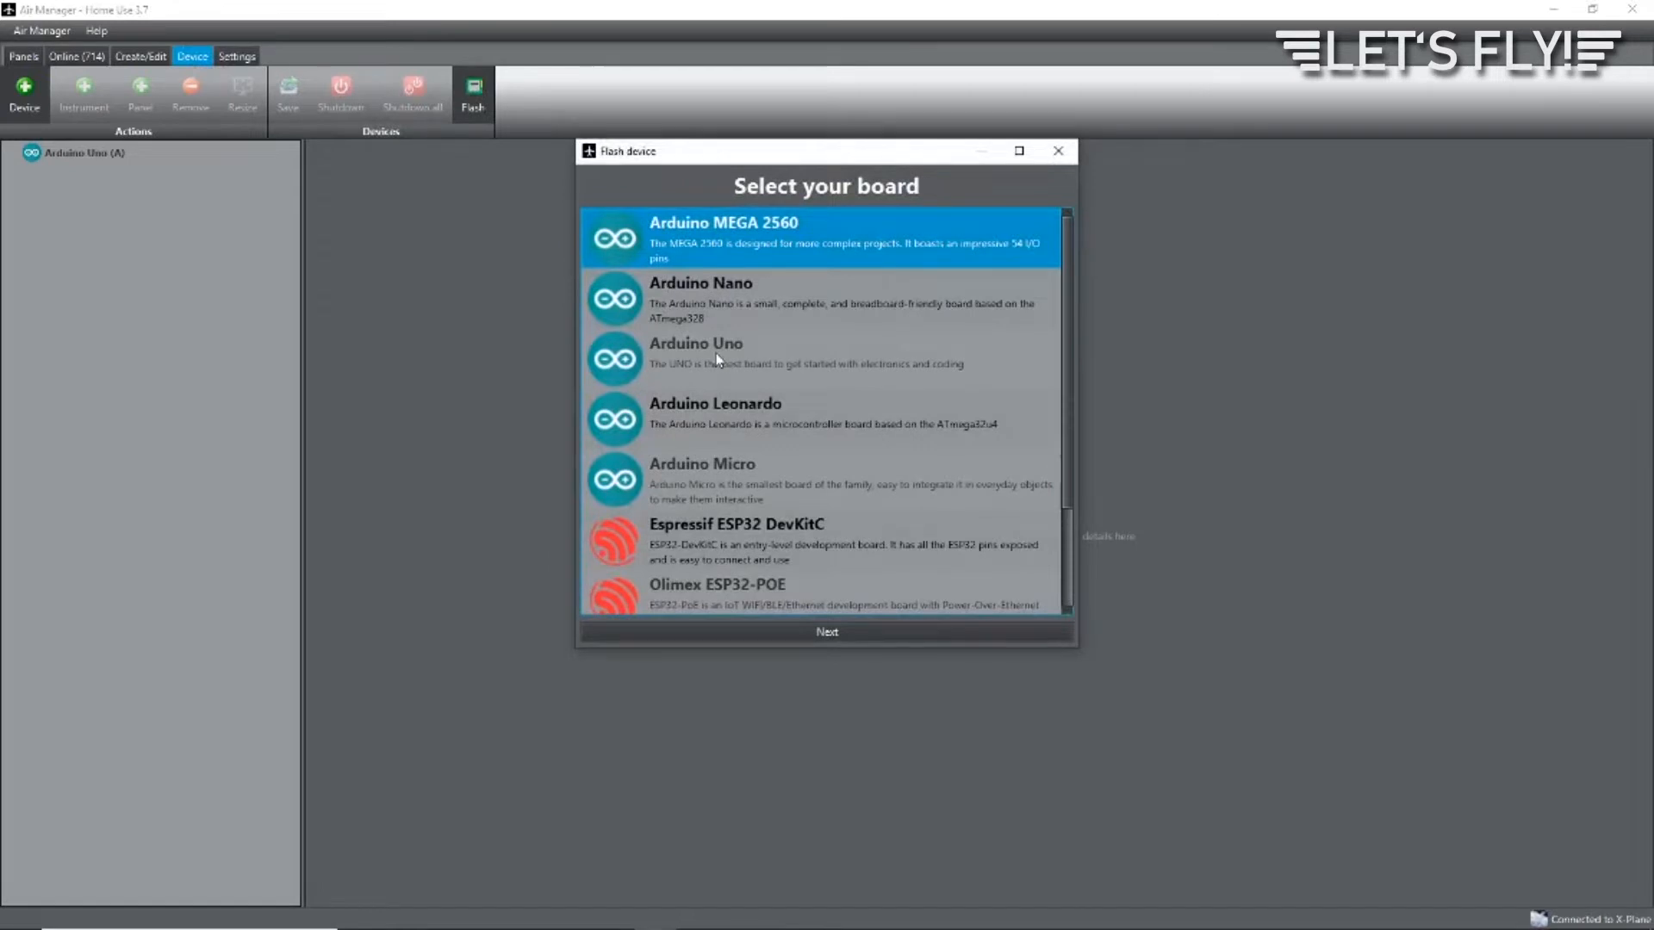
{"action": "left_click", "coordinate": [825, 631]}
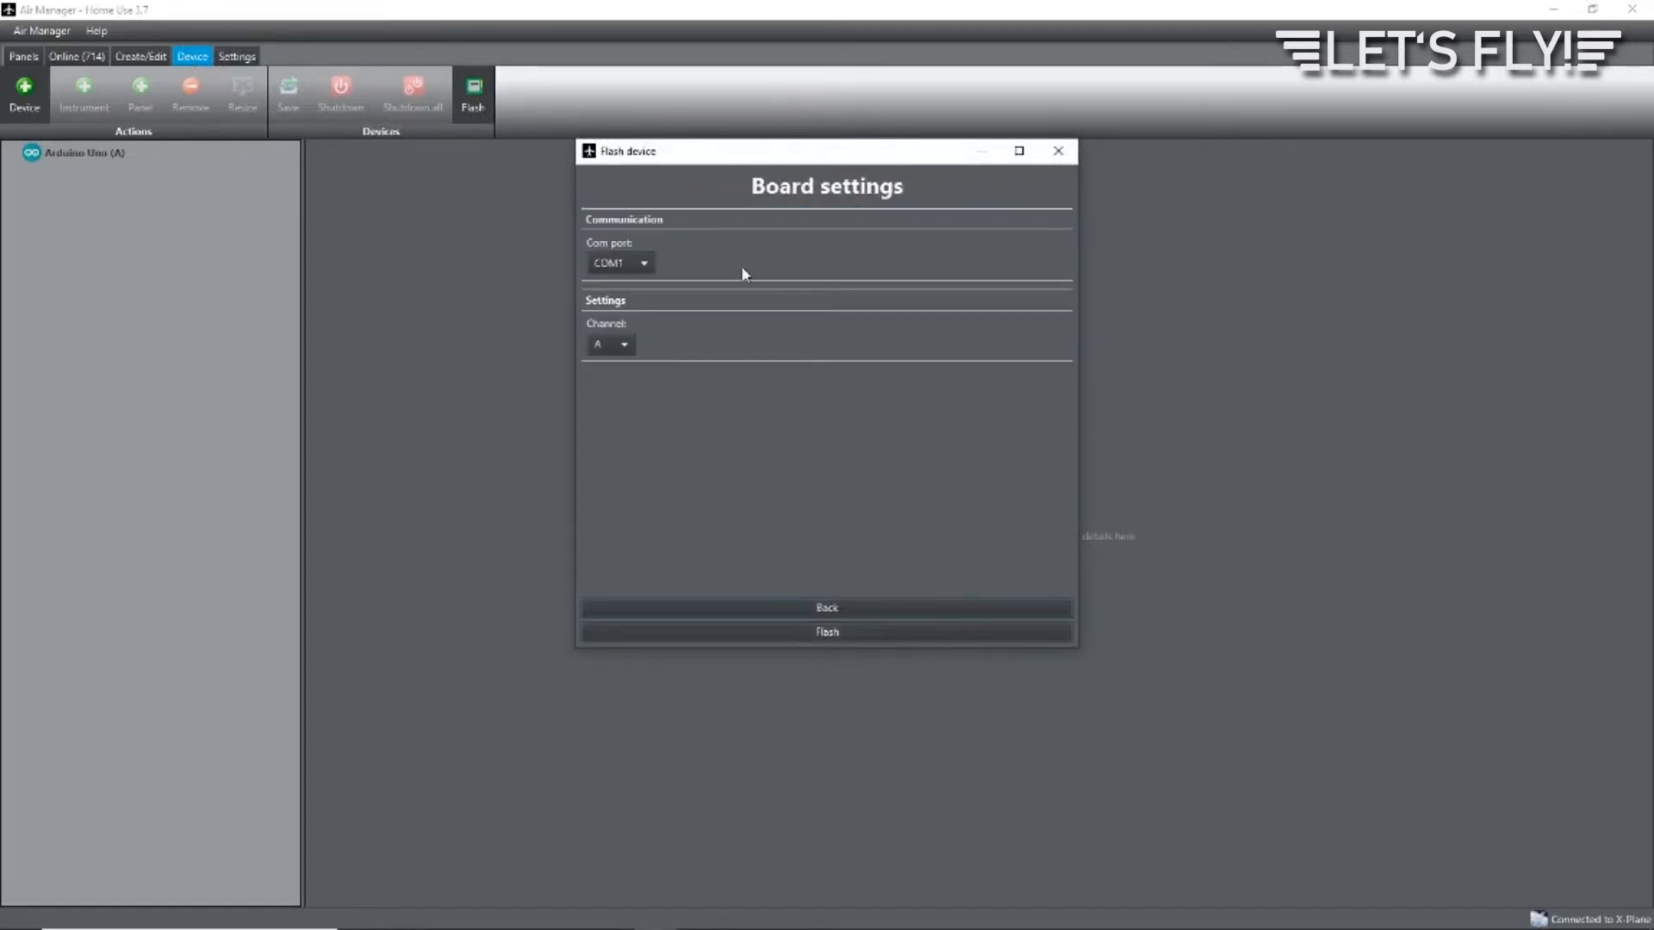
{"action": "left_click", "coordinate": [618, 262]}
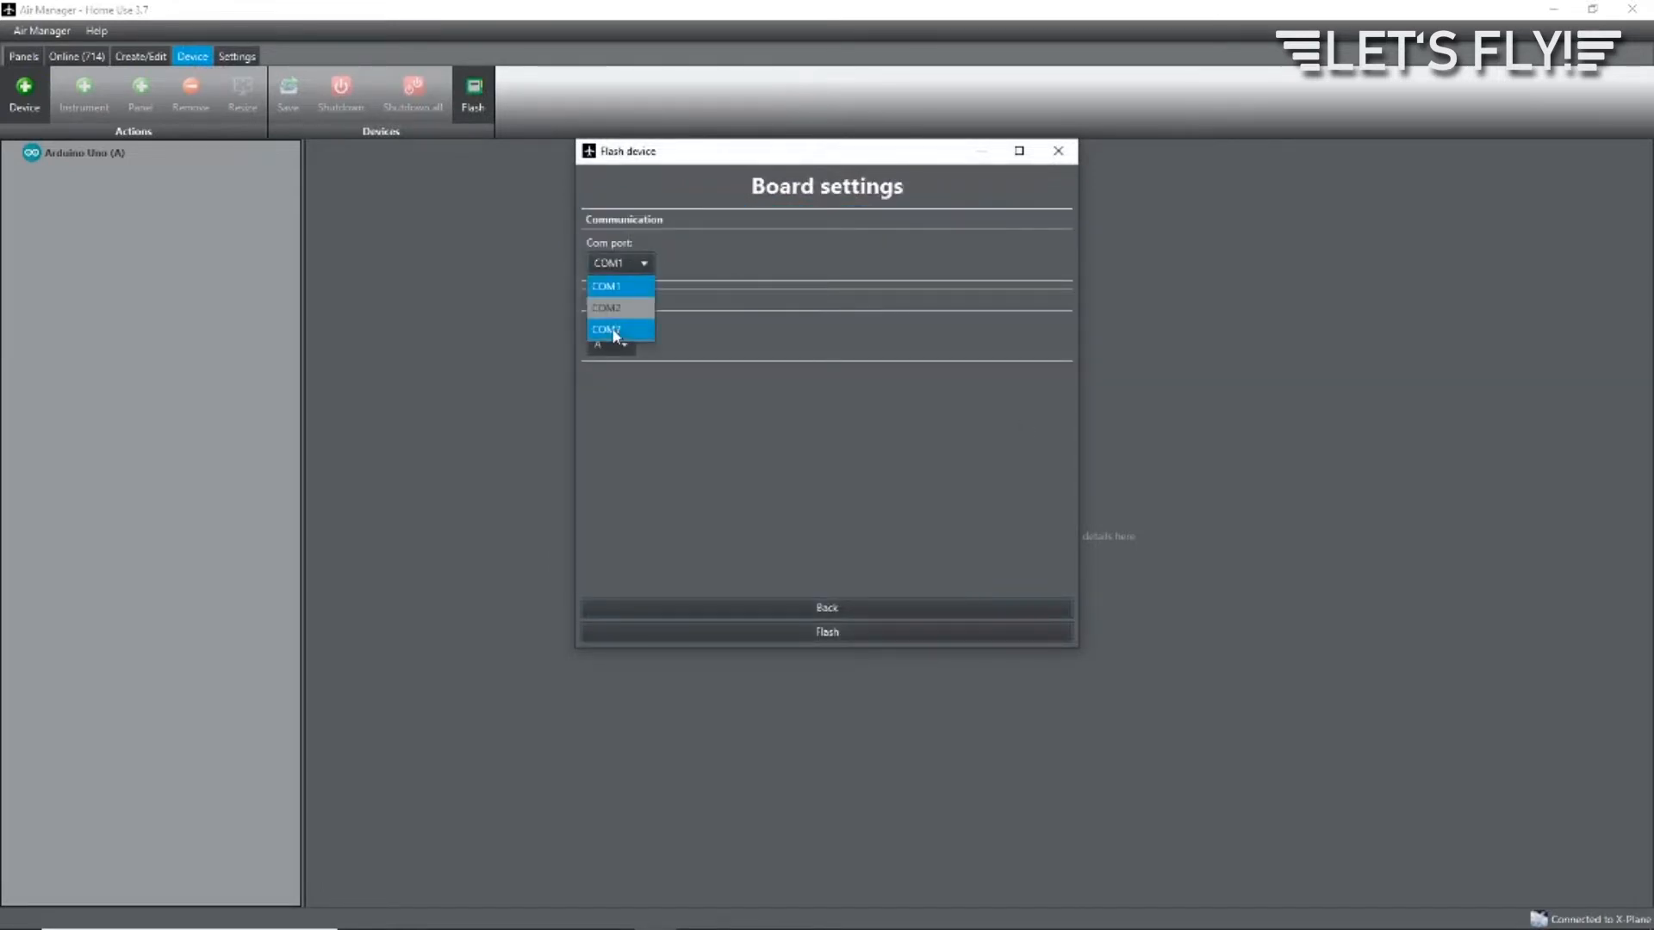
{"action": "left_click", "coordinate": [605, 328]}
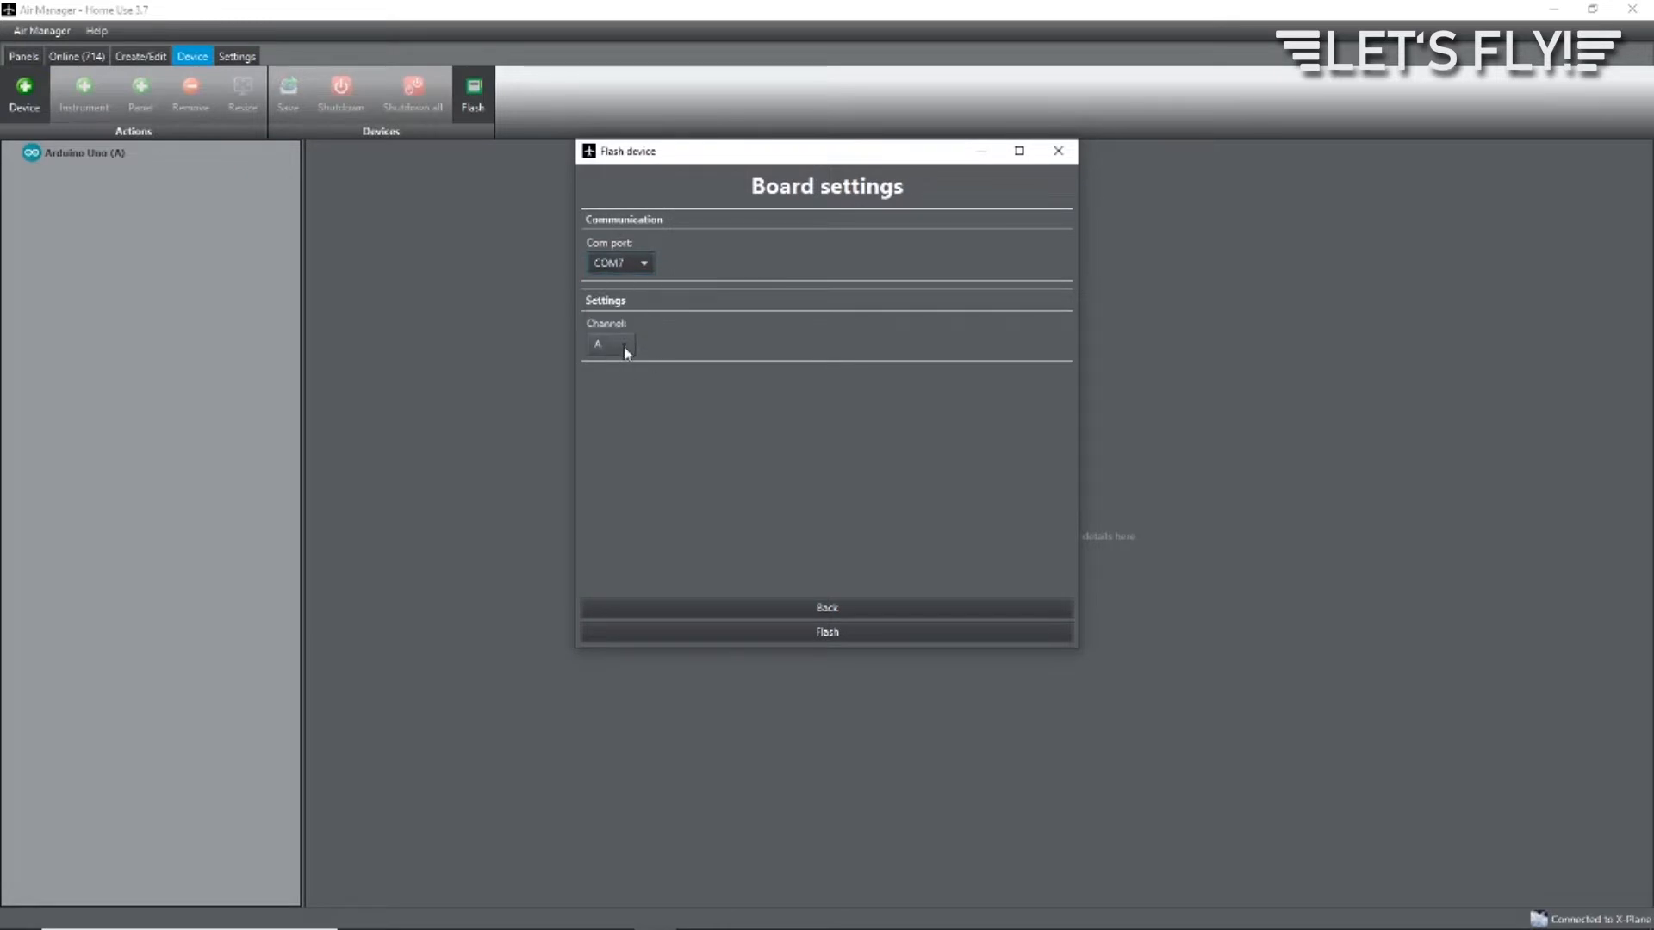
{"action": "mouse_move", "coordinate": [868, 503]}
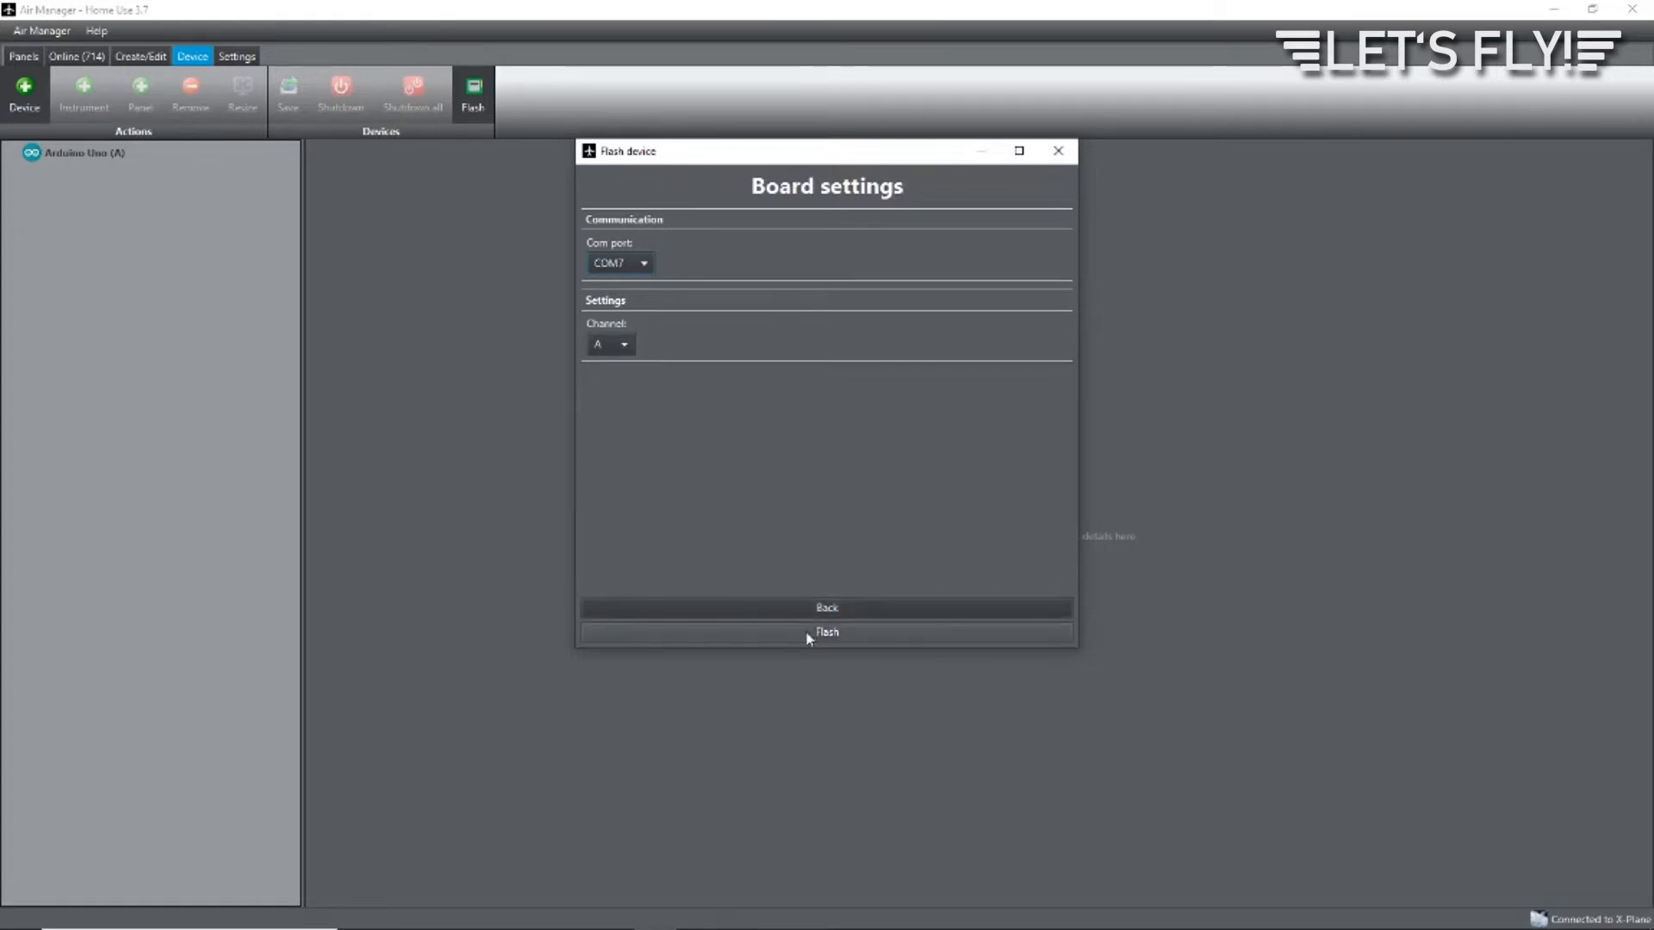
{"action": "left_click", "coordinate": [825, 633]}
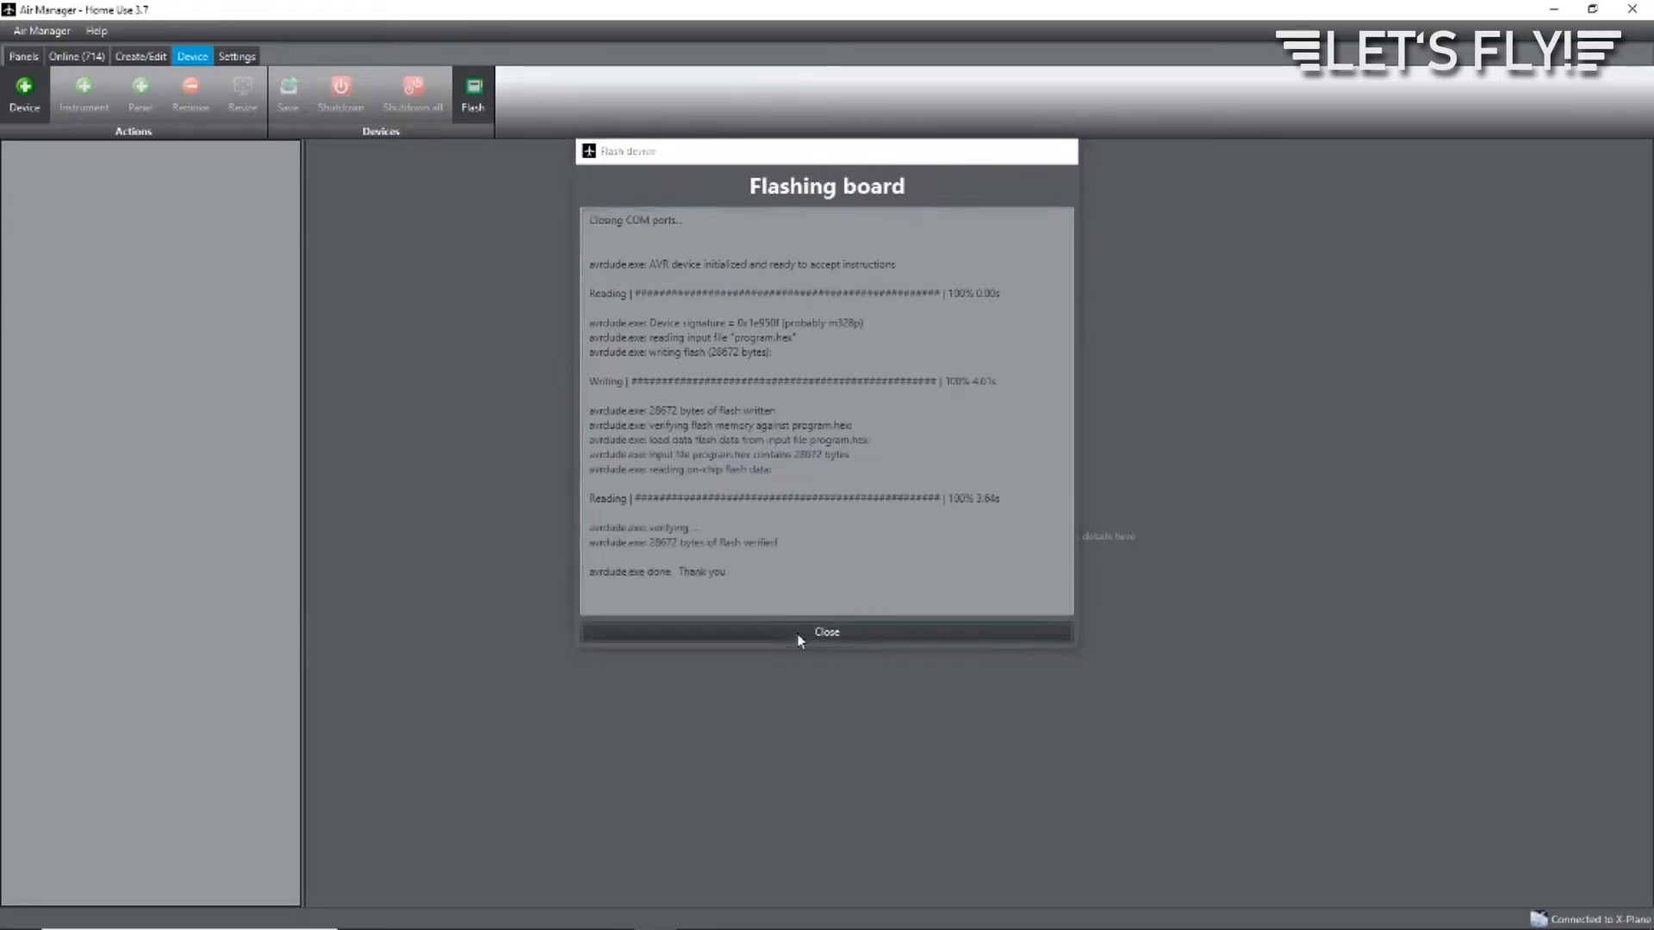
{"action": "left_click", "coordinate": [825, 632]}
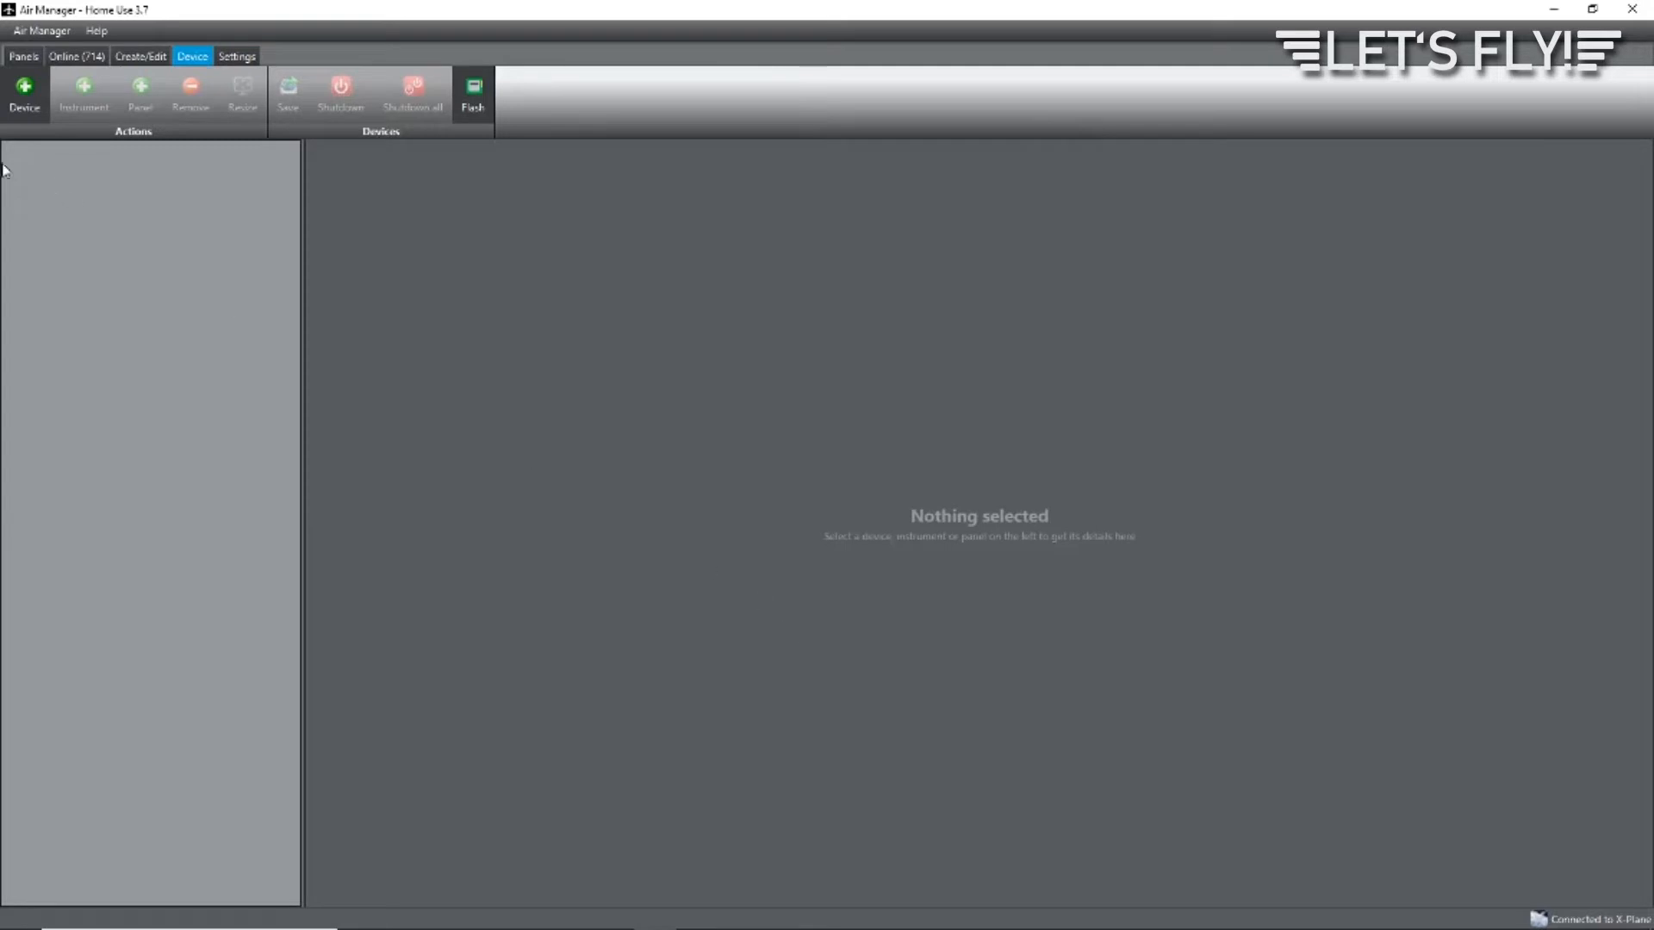
{"action": "mouse_move", "coordinate": [60, 172]}
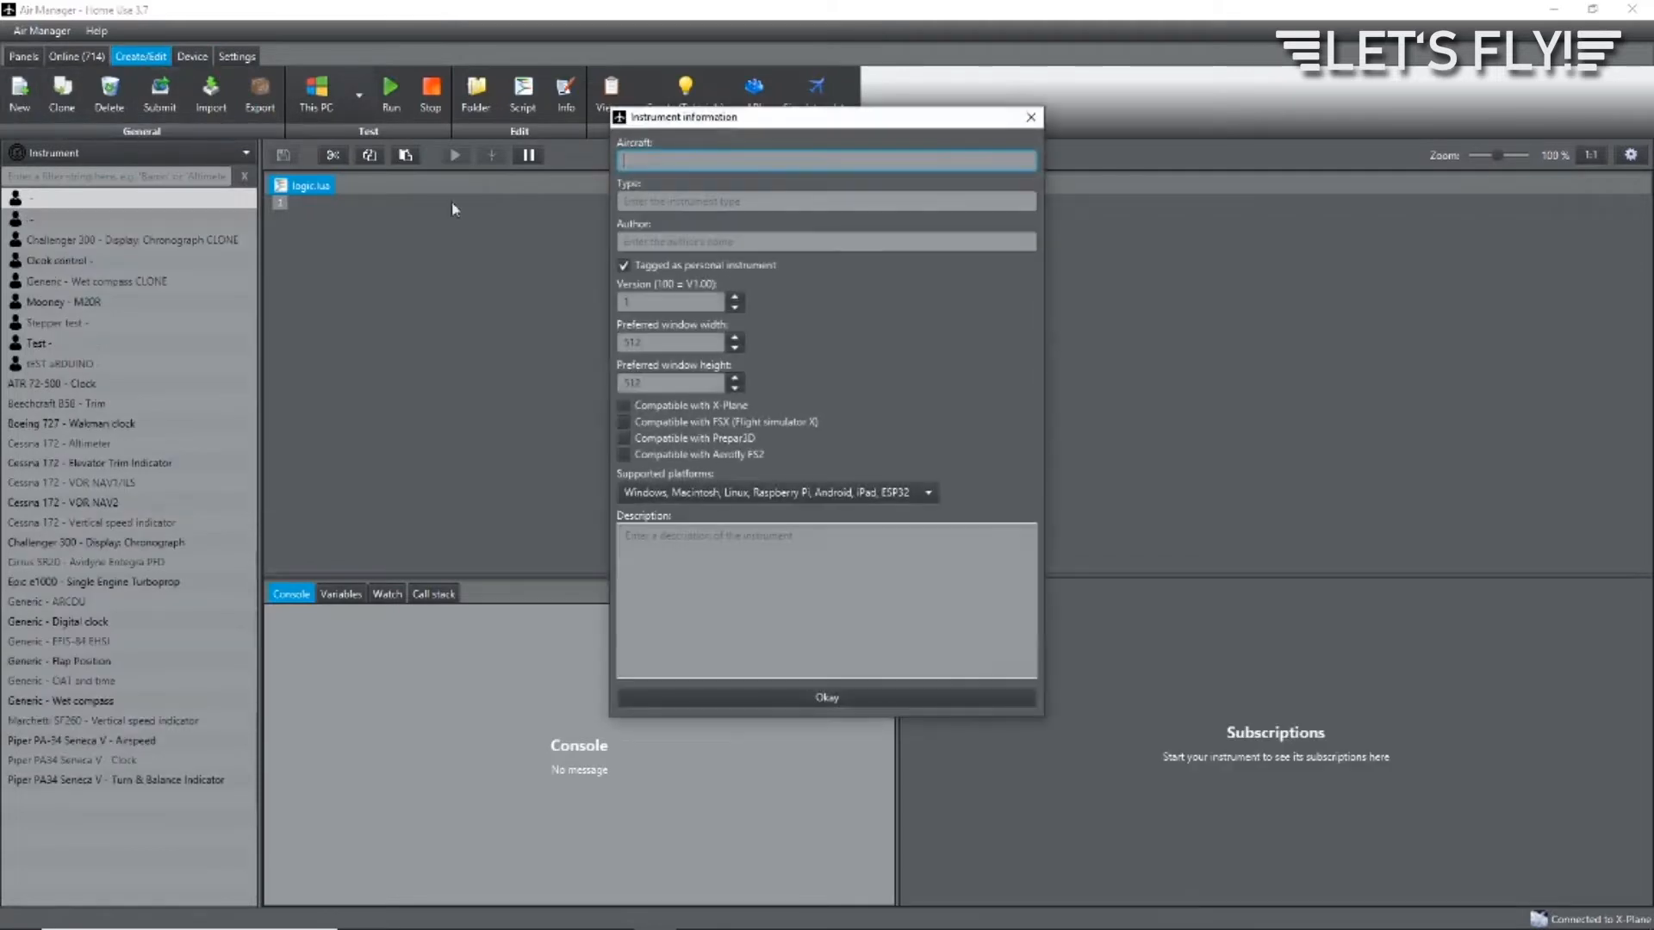
Create a new instrument named 'Arduino-Test' with an empty logic.lua script
{"action": "type", "text": "Arduino-Test"}
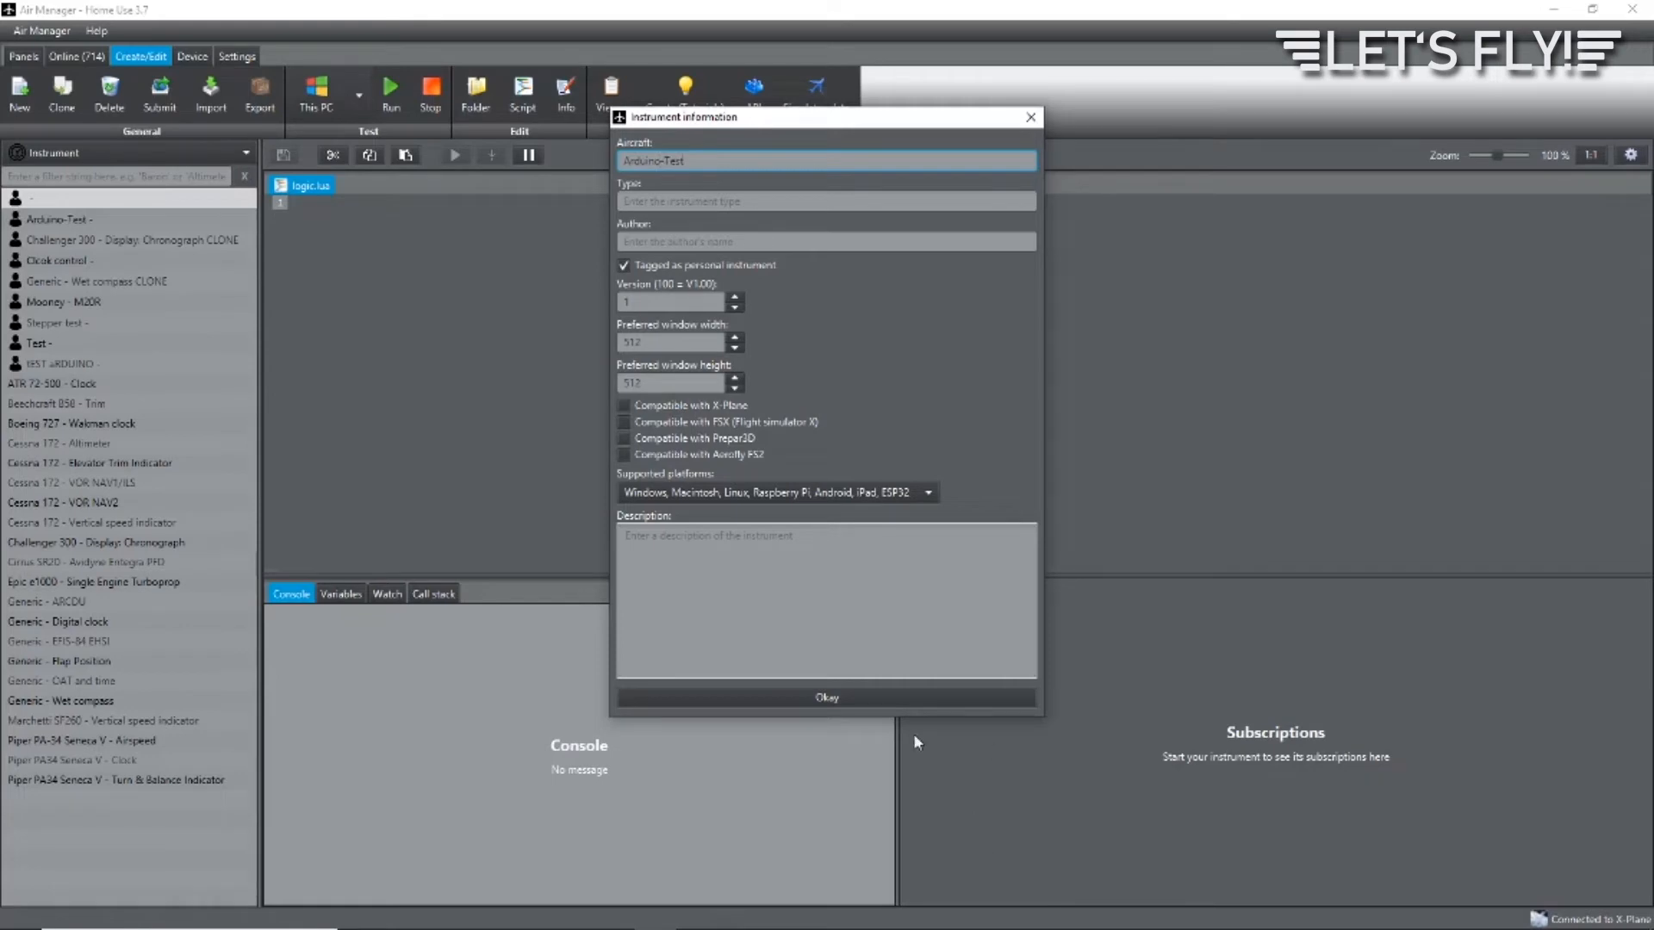
{"action": "left_click", "coordinate": [825, 698]}
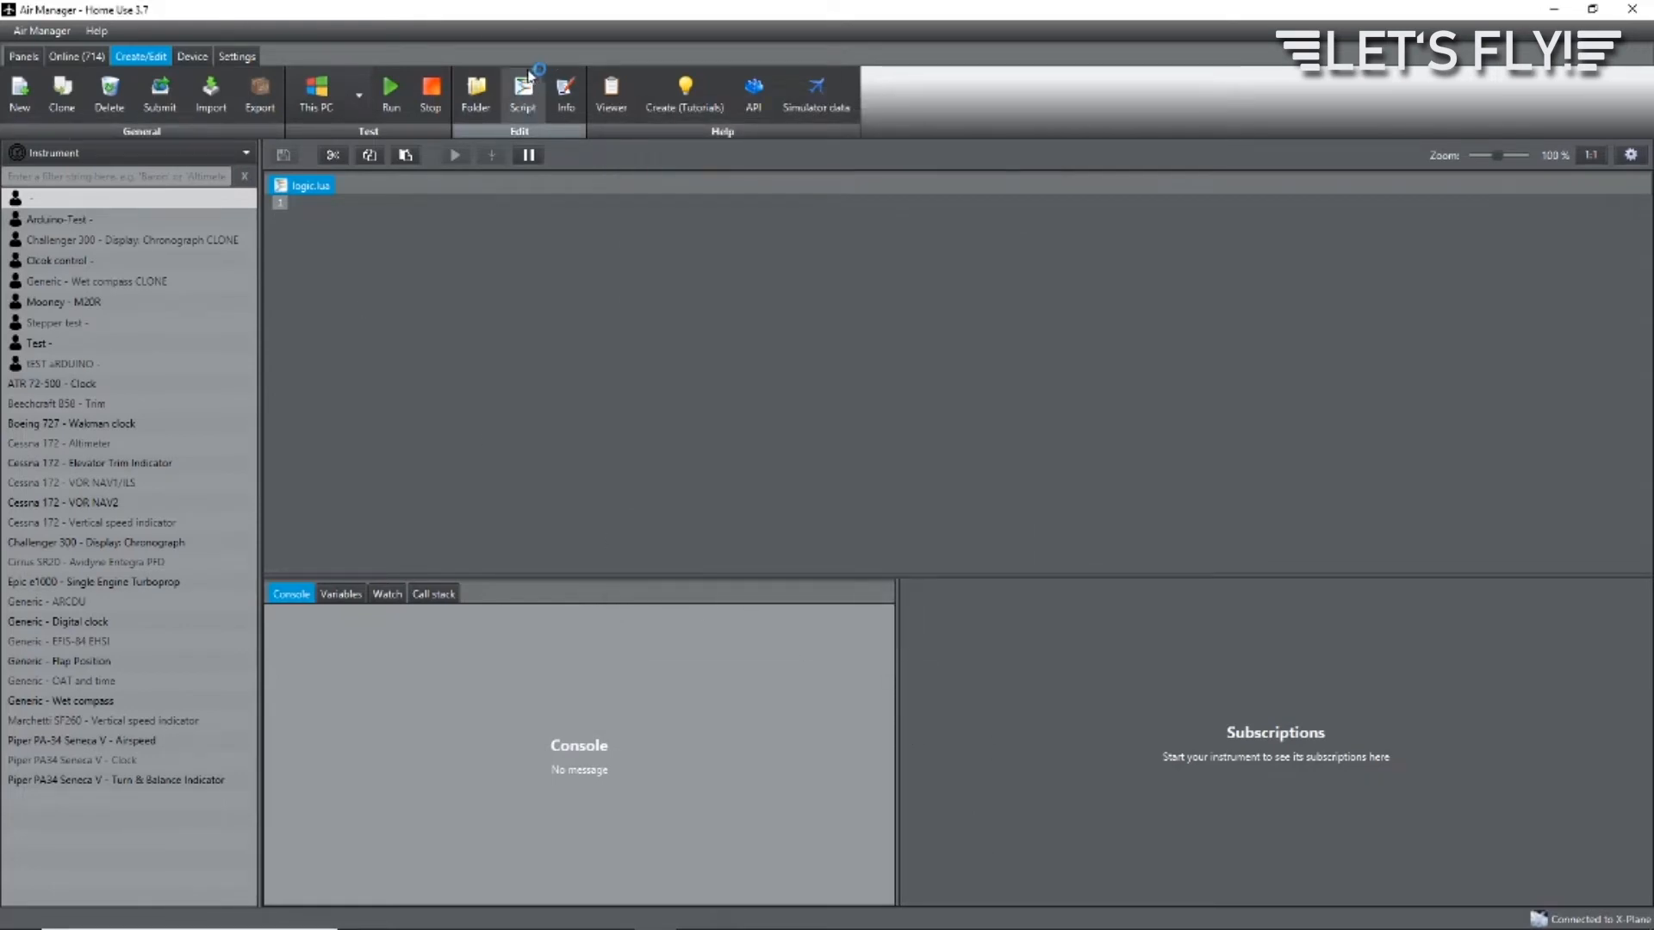
Write button_pressed/button_released strobe functions and hw_button_add for ARDUINO_UNO_A_D2 in logic.lua
{"action": "left_click", "coordinate": [522, 93]}
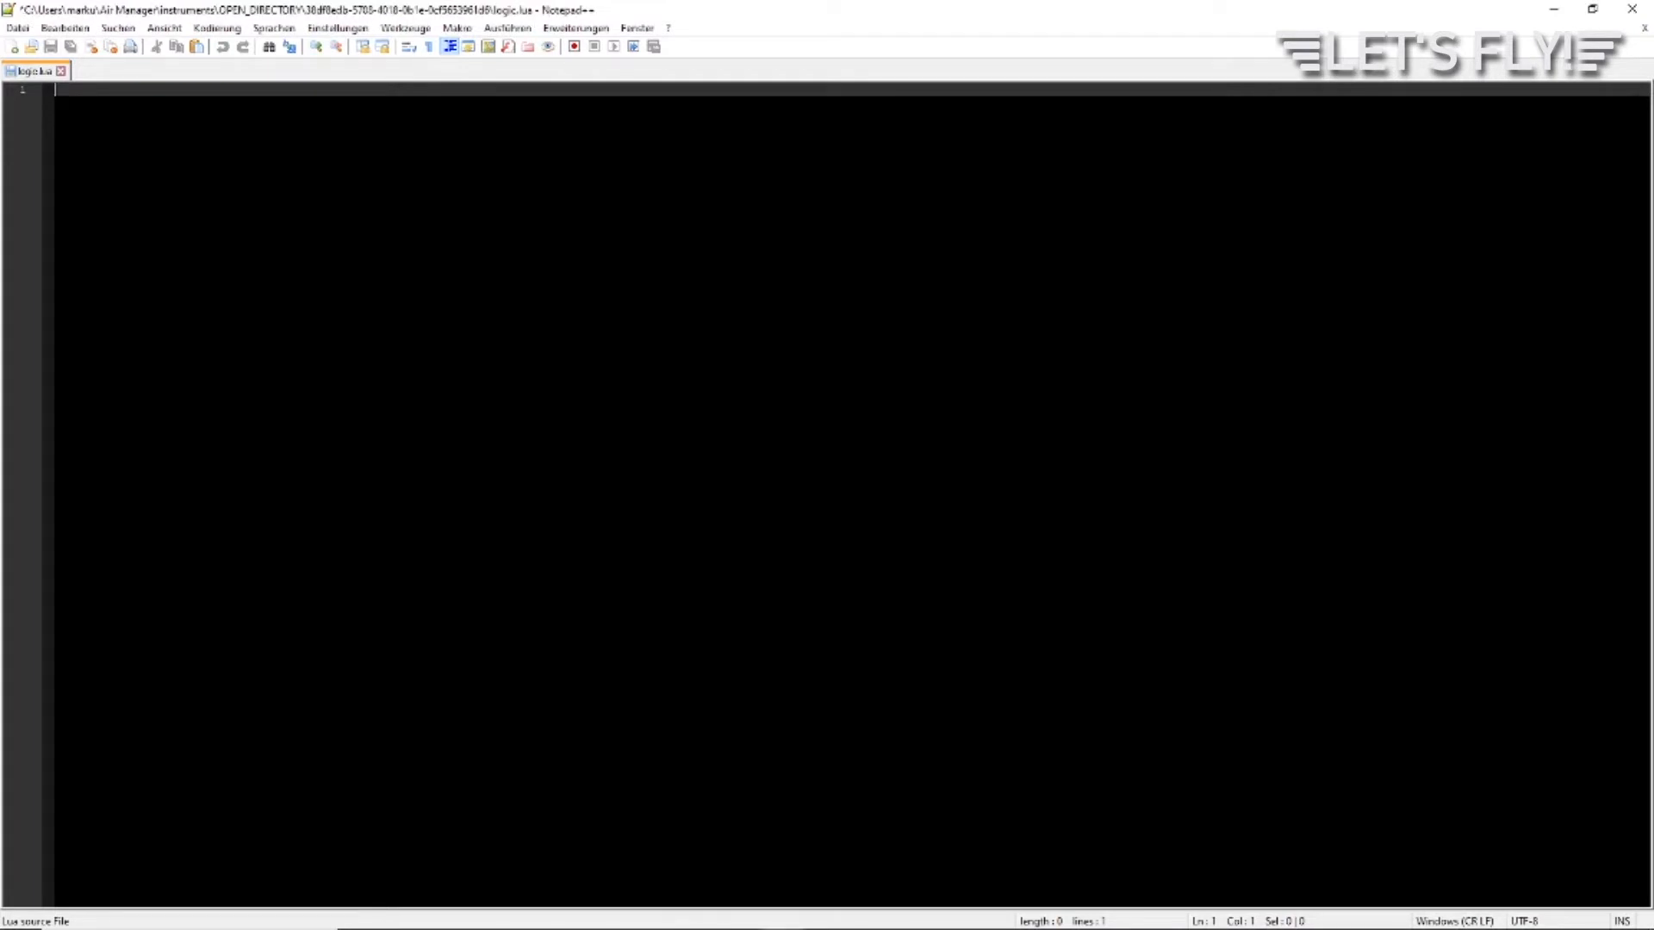
{"action": "type", "text": "hw_button_add(\"ARDUINO_UNO_A_D2\", button_pressed, button_released)"}
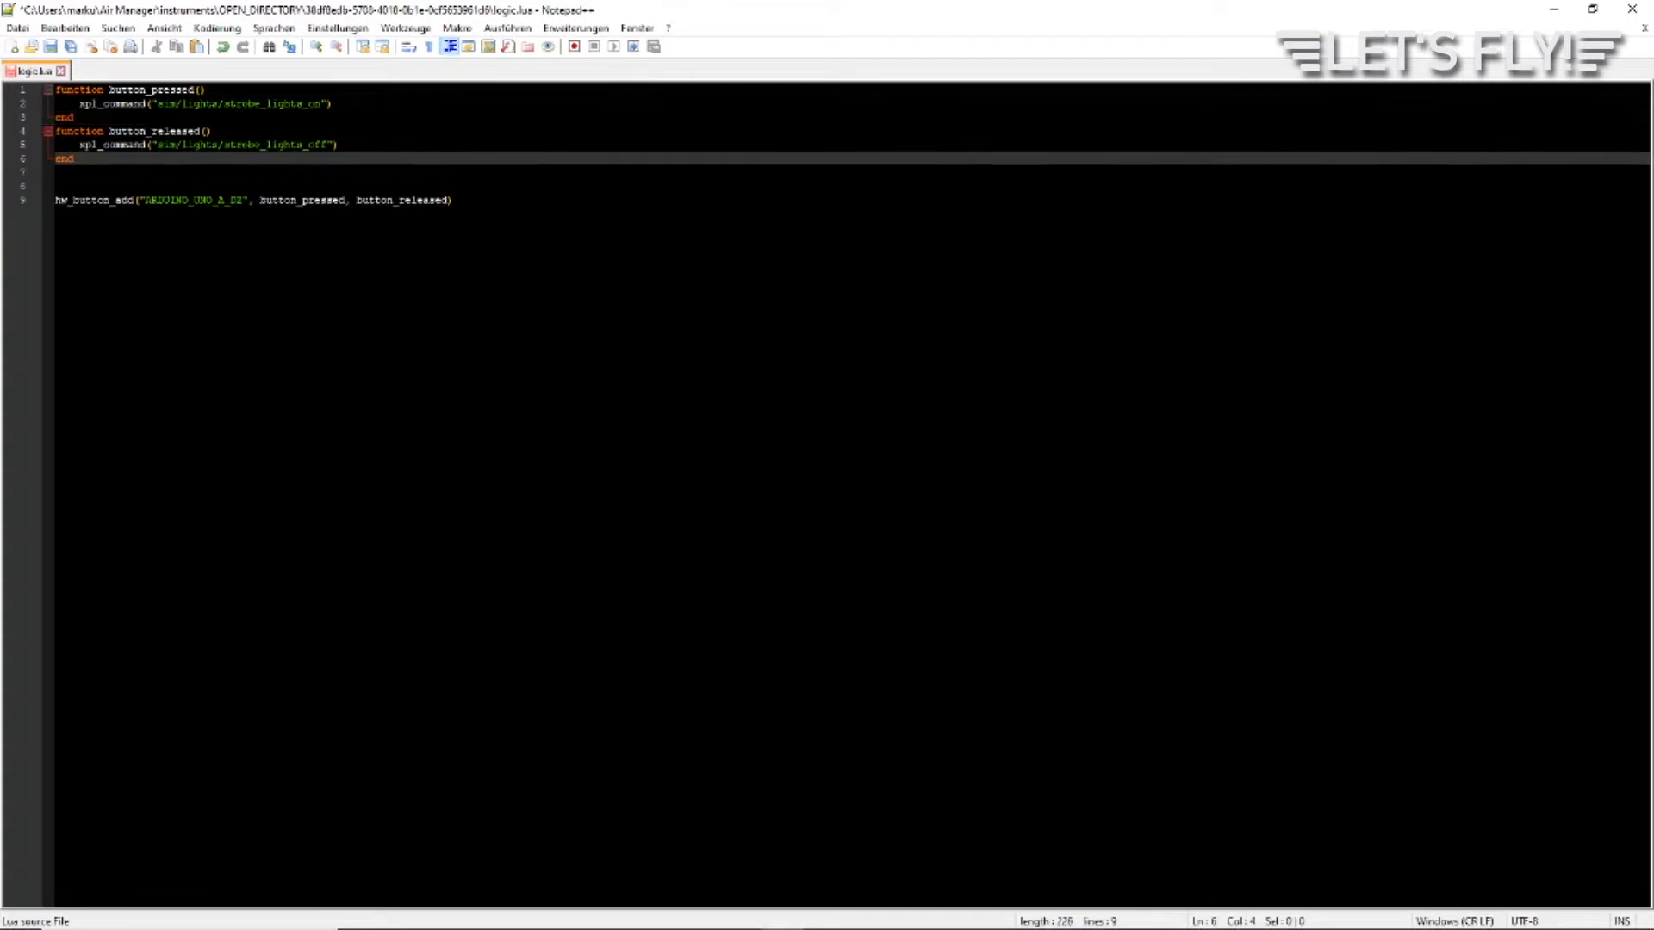
{"action": "left_click", "coordinate": [75, 158]}
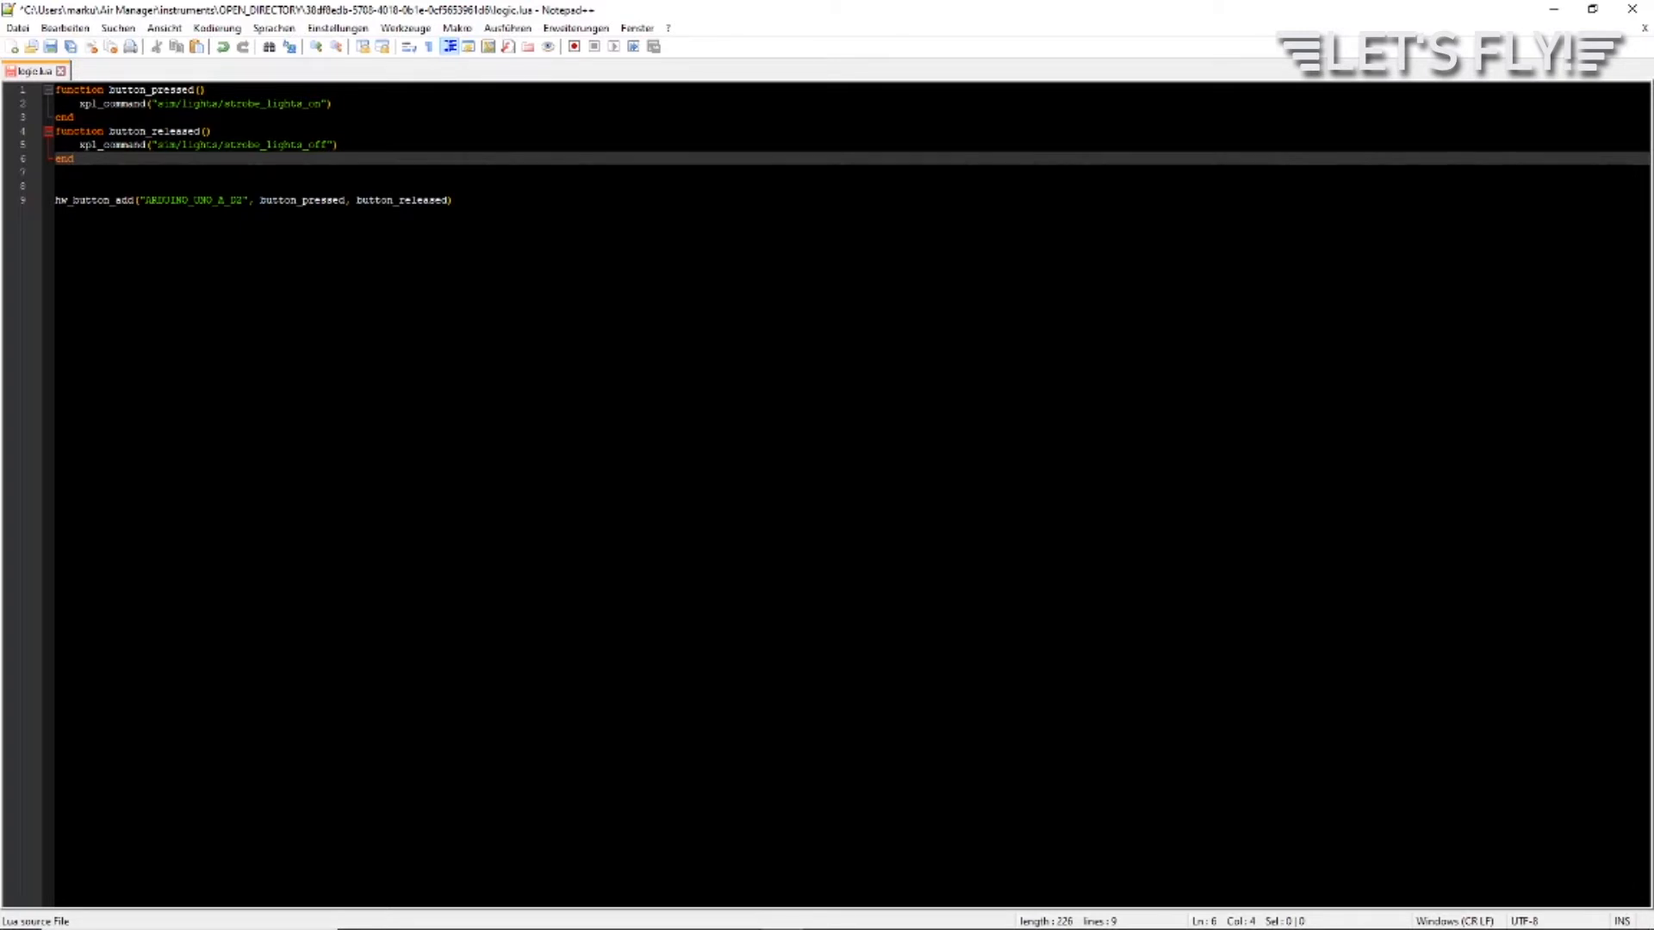
Add hw_led_add for ARDUINO_UNO_A_D3 and an instrument_brightness dataref subscription, then save
{"action": "key", "text": "enter"}
{"action": "type", "text": "led_instrument_brightness = hw_led_add(\"ARDUINO_UNO_A_D3\", 0.0"}
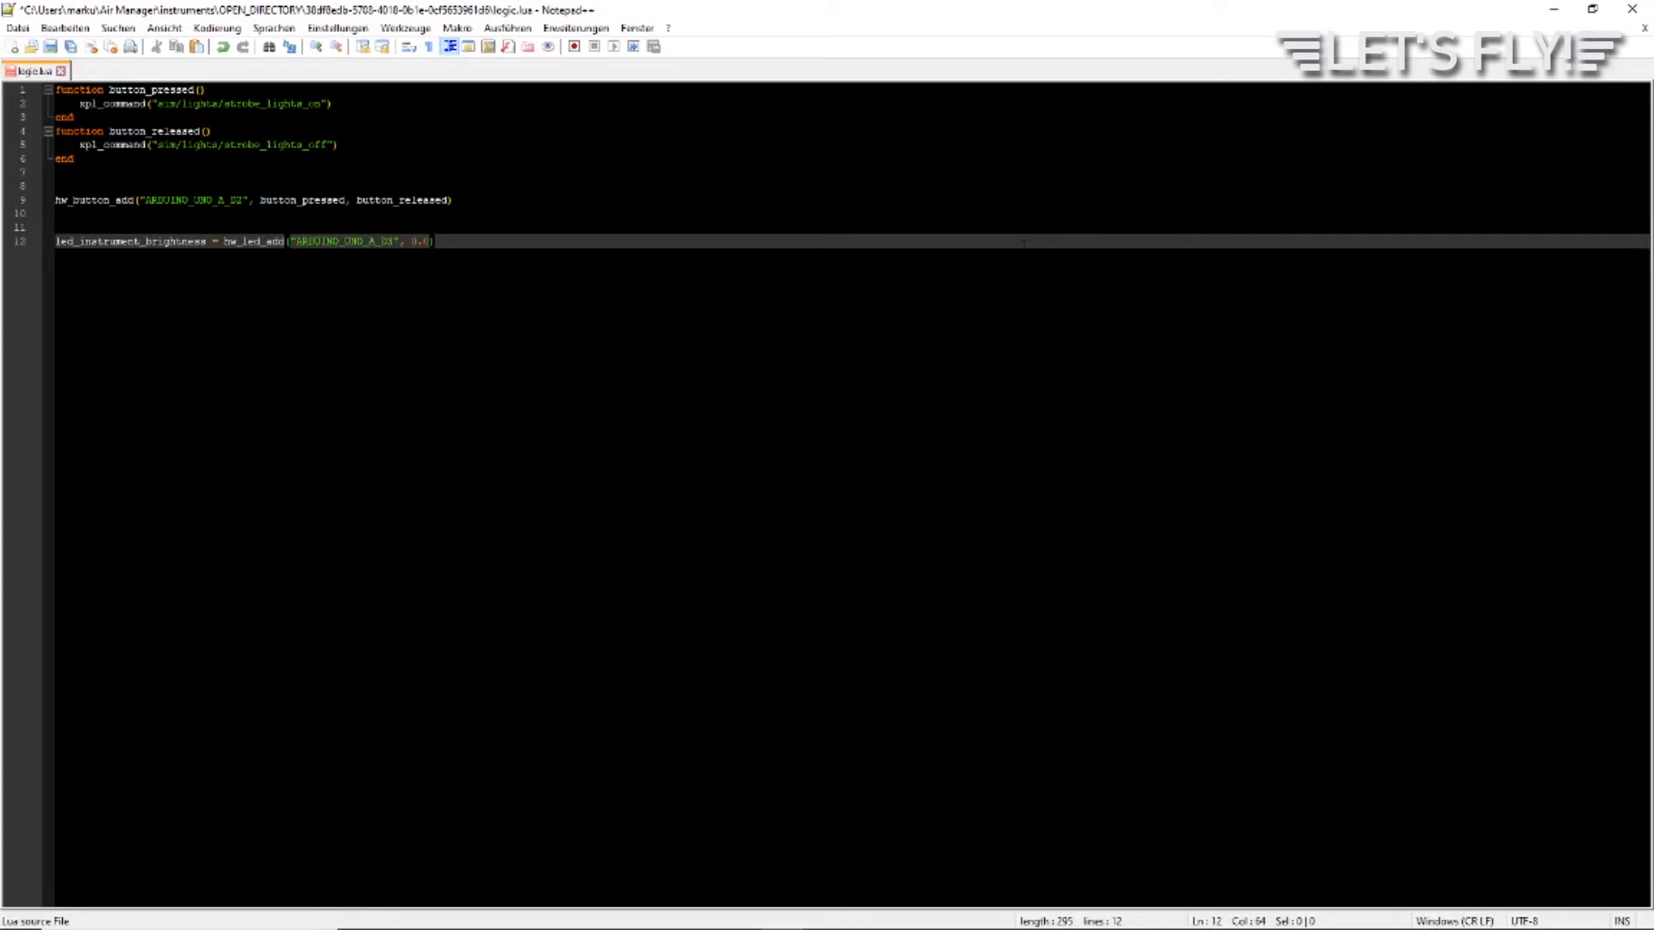
{"action": "type", "text": "xpl_dataref_subscribe(\"sim/cockpit/electrical/instrument_brightness\", \"FLOAT\", instrument_brightness)"}
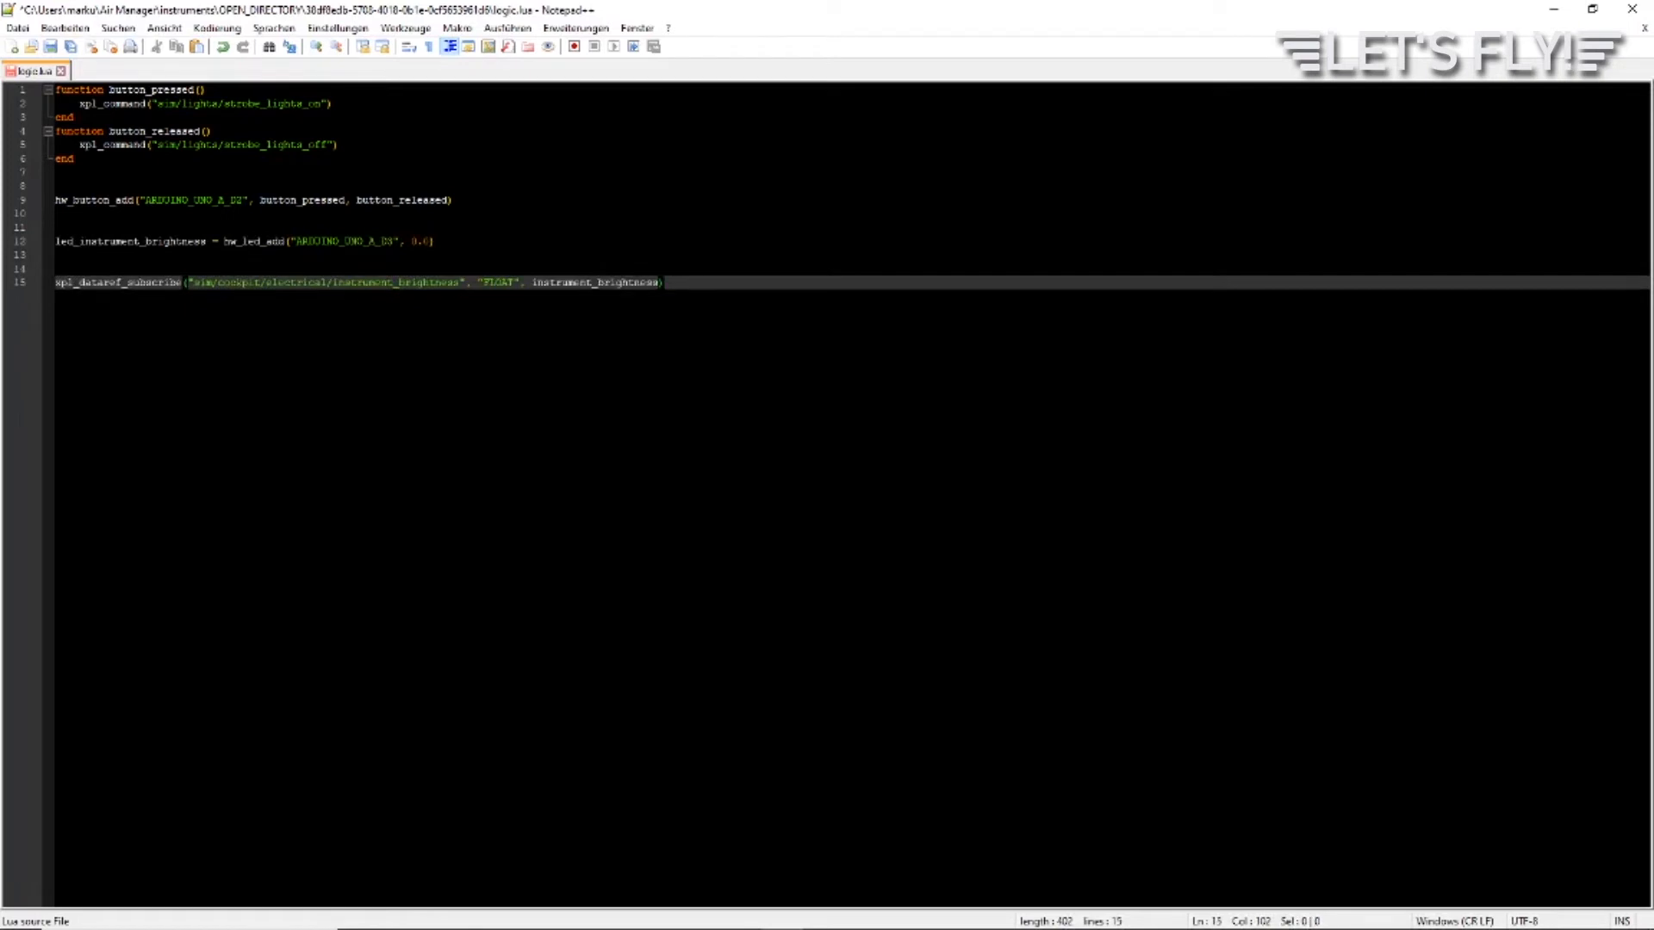
{"action": "left_click", "coordinate": [662, 281]}
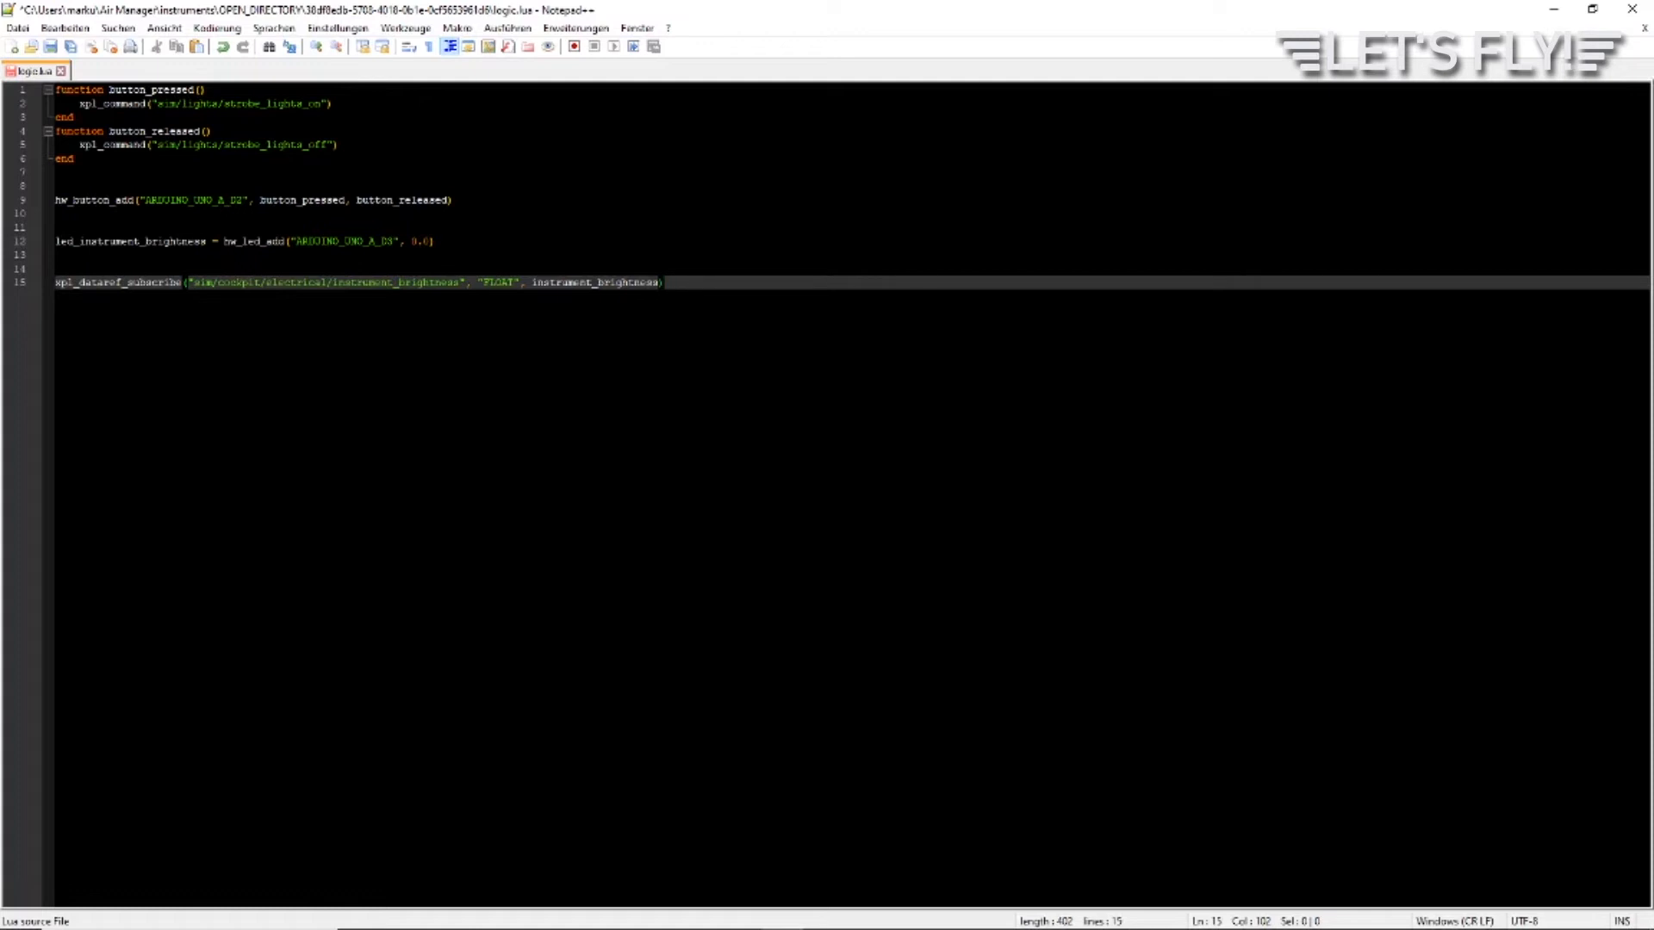
{"action": "left_click", "coordinate": [661, 281]}
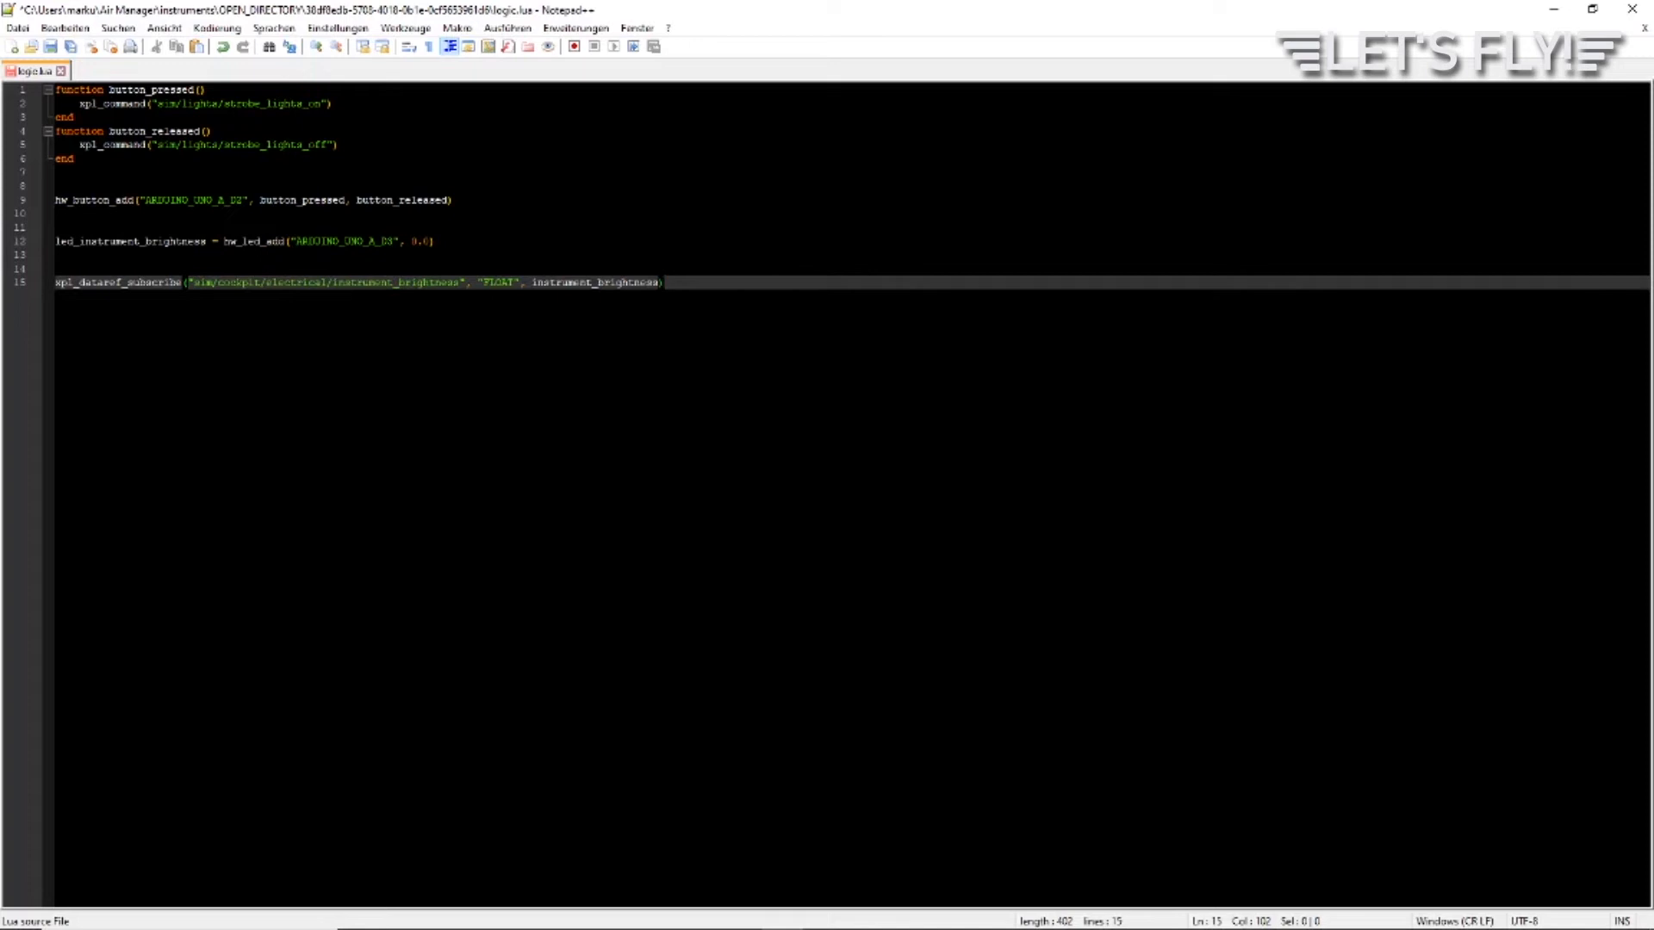
{"action": "left_click", "coordinate": [661, 282]}
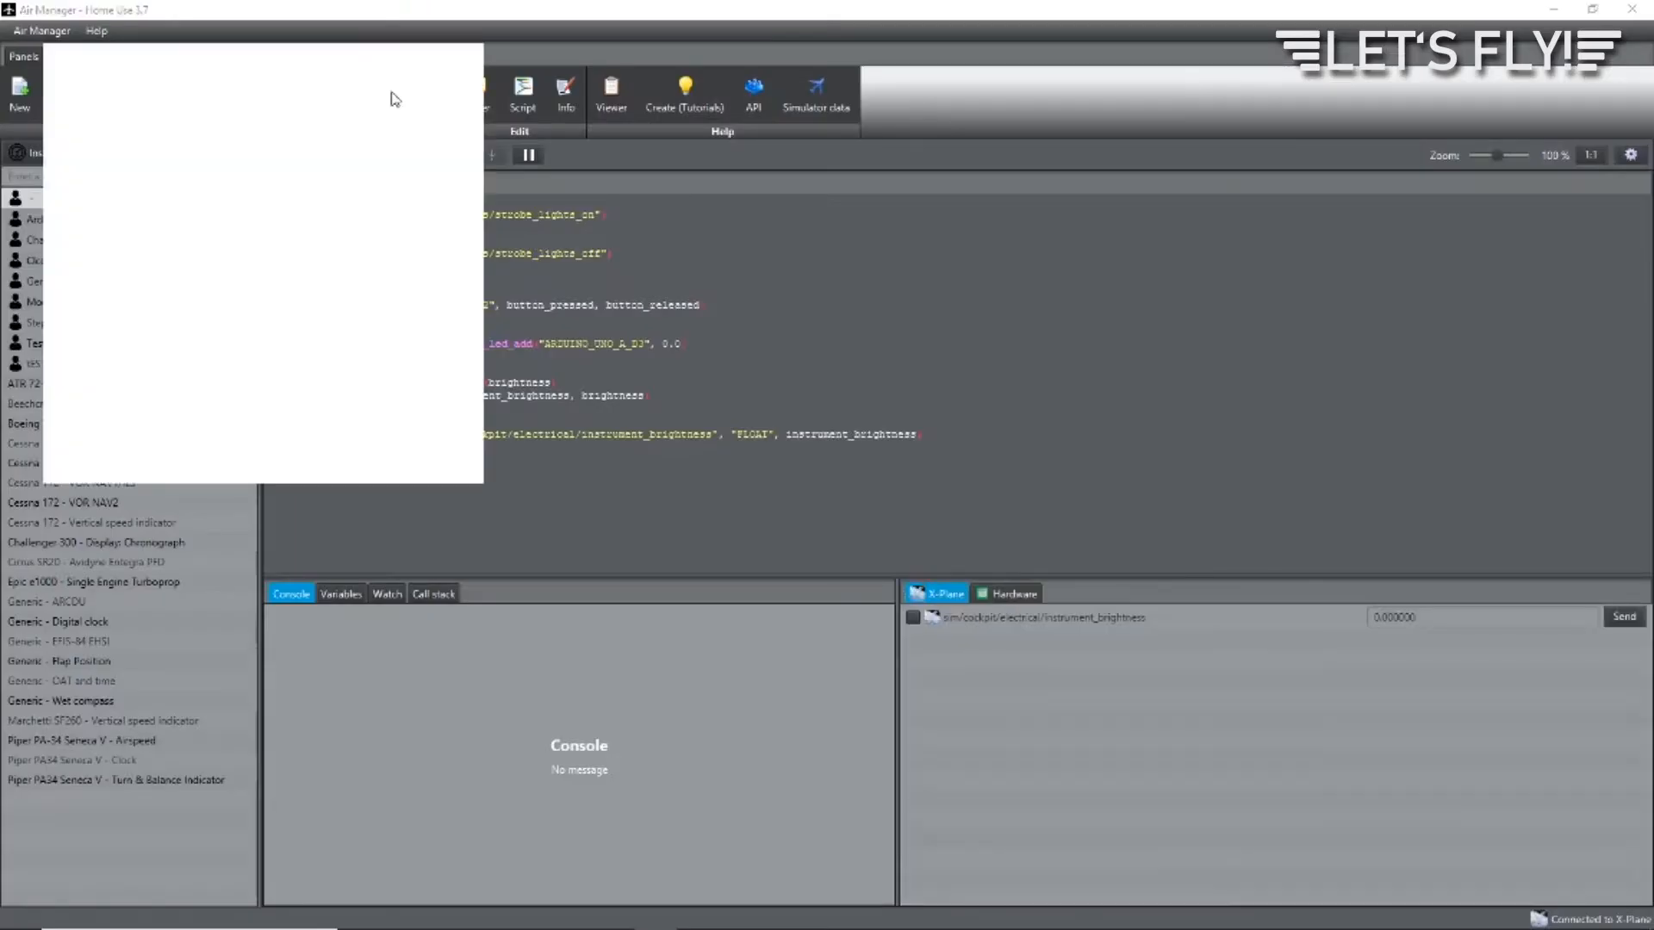
{"action": "mouse_move", "coordinate": [294, 148]}
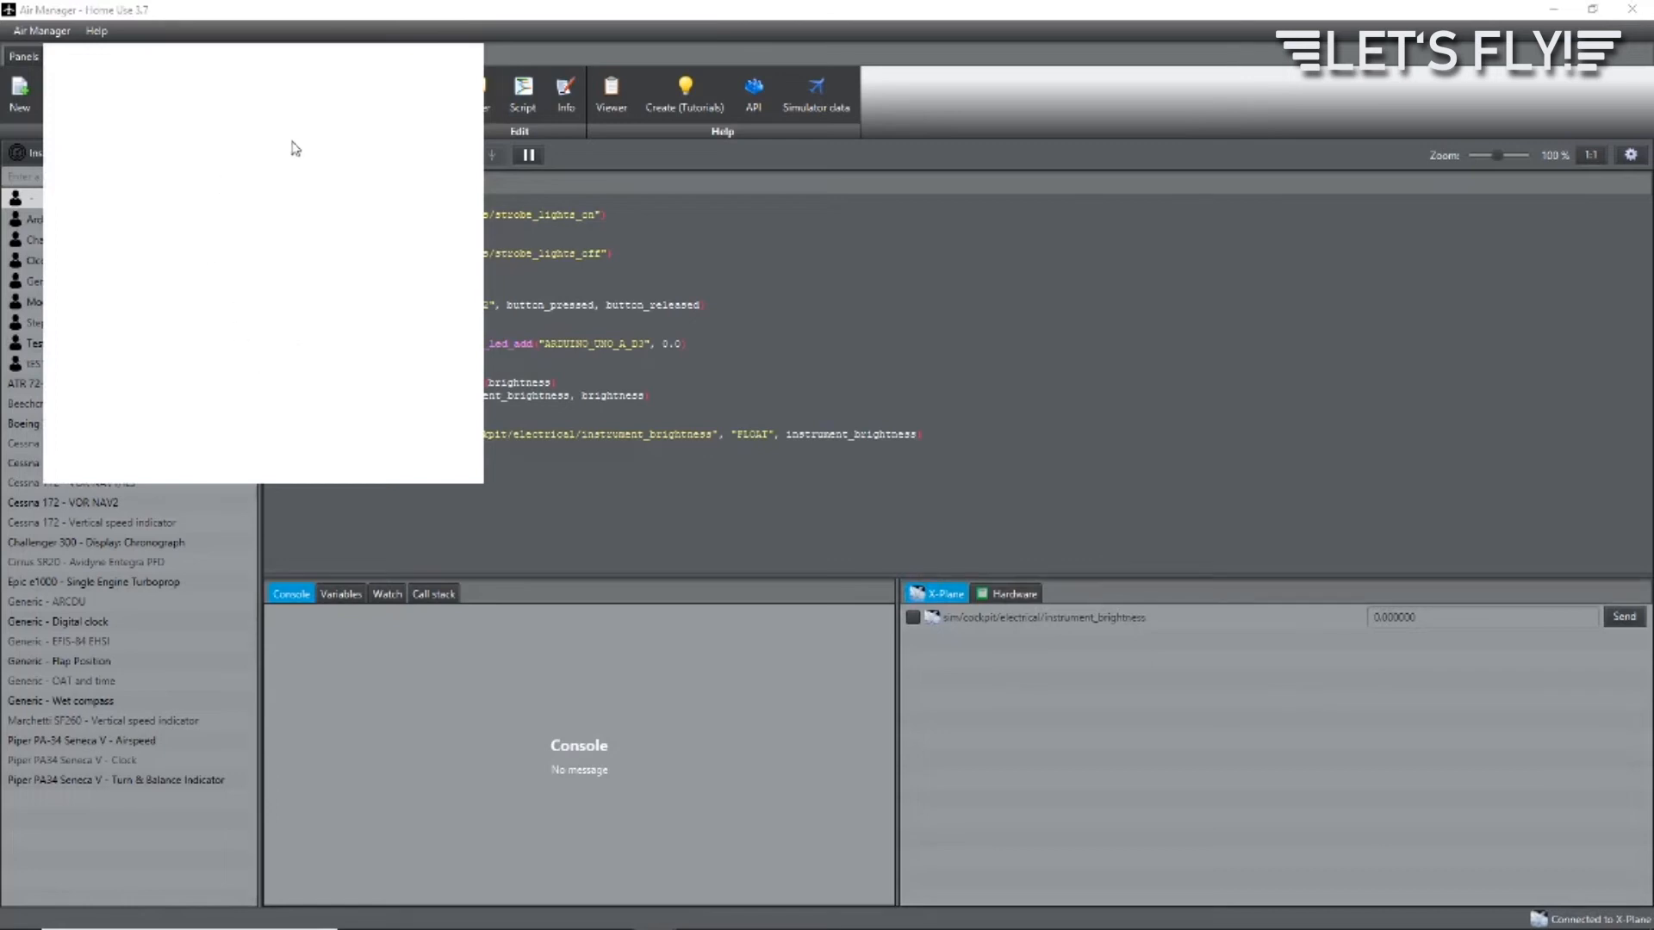
{"action": "mouse_move", "coordinate": [754, 734]}
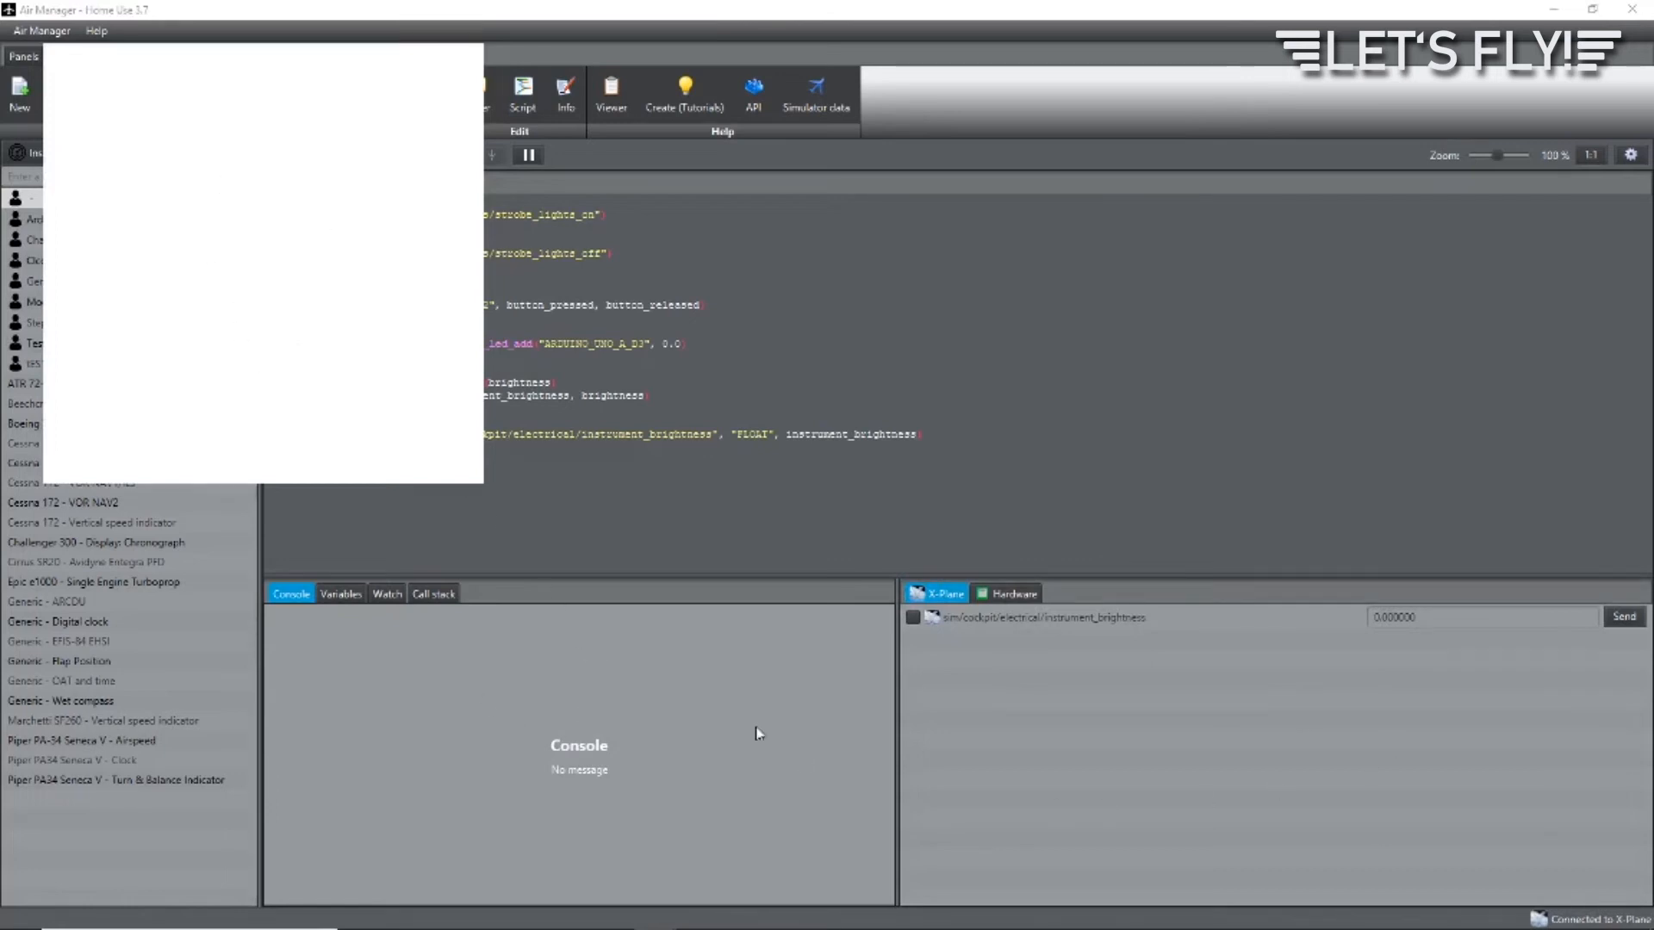
{"action": "mouse_move", "coordinate": [920, 646]}
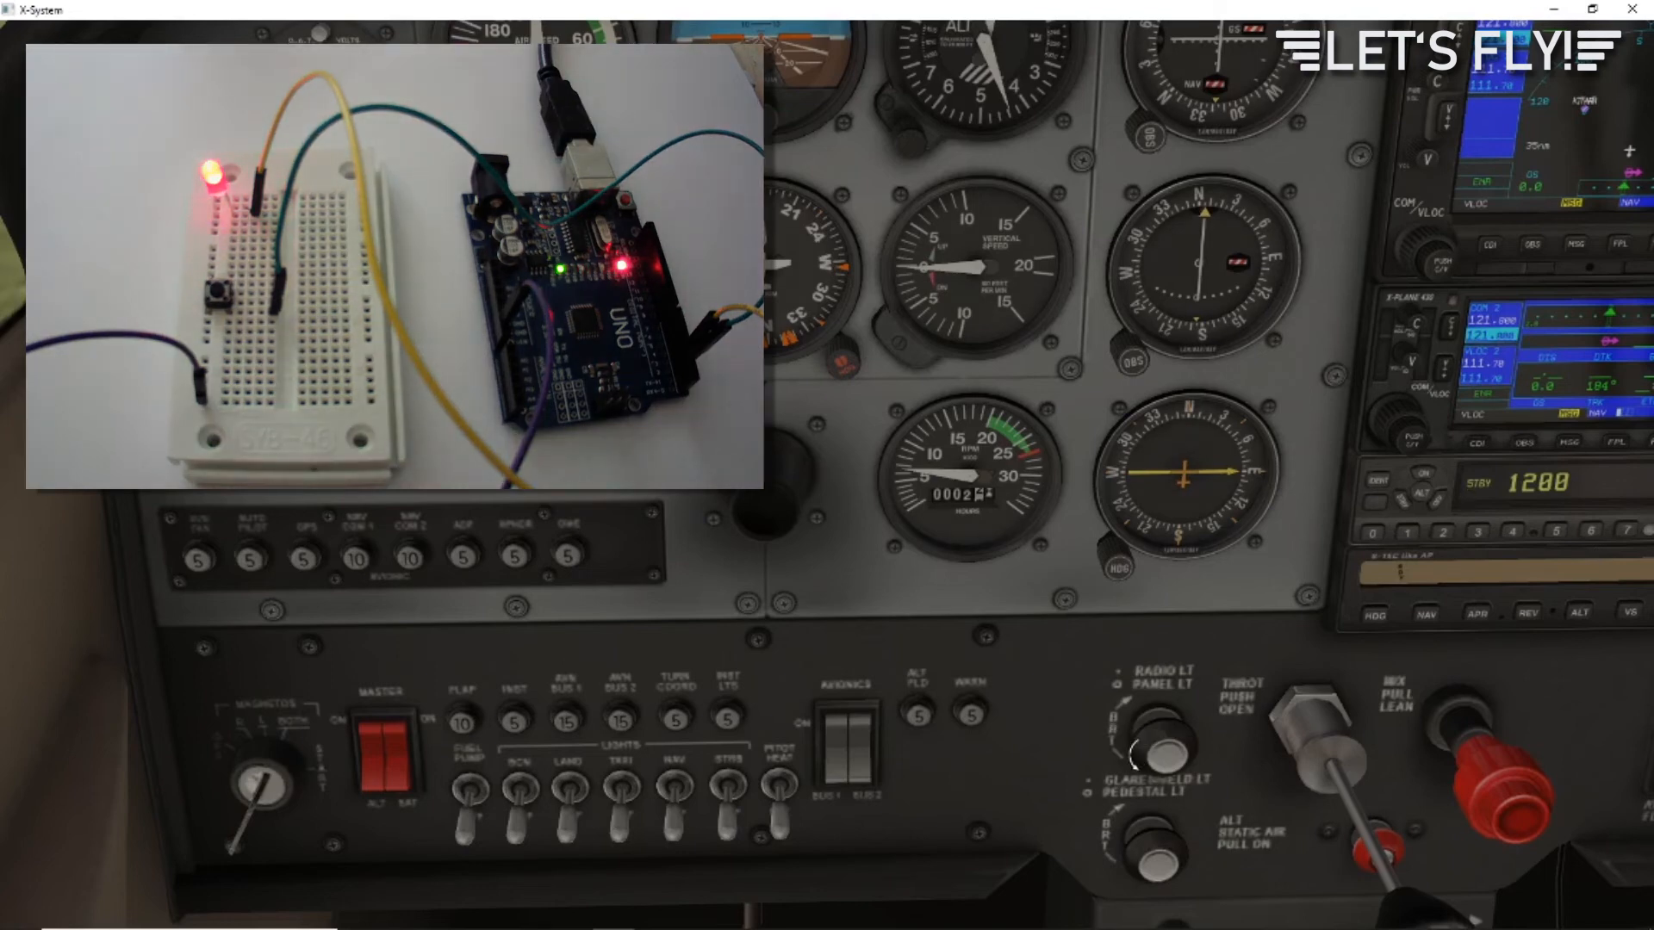
{"action": "mouse_move", "coordinate": [1142, 734]}
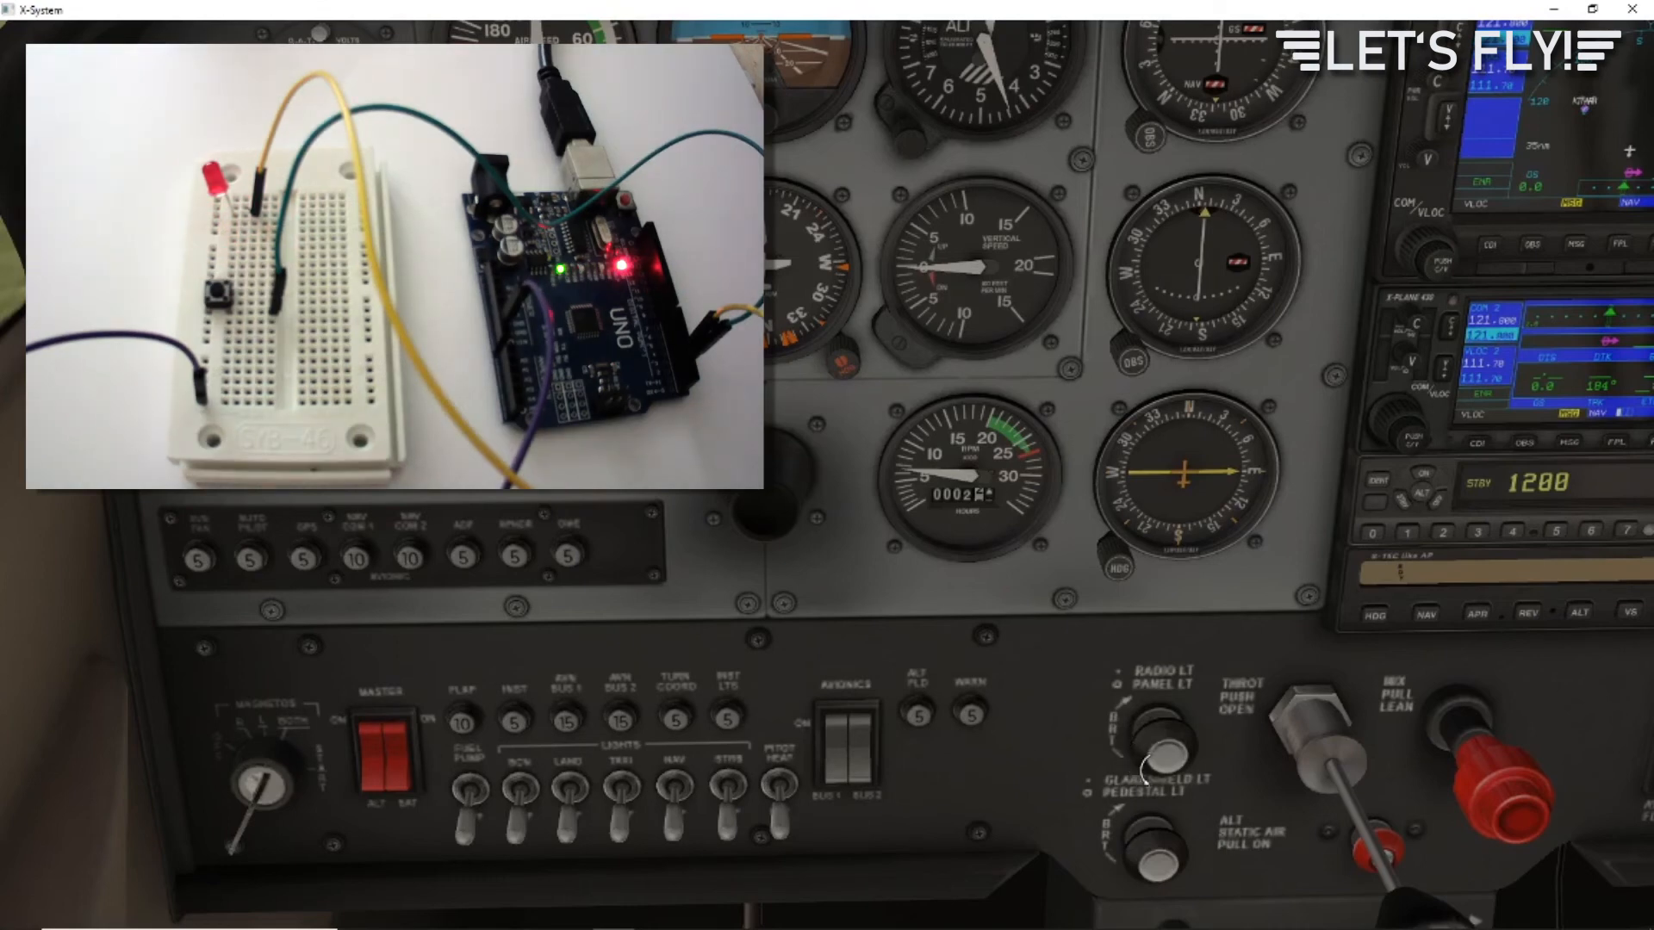
{"action": "mouse_move", "coordinate": [1142, 749]}
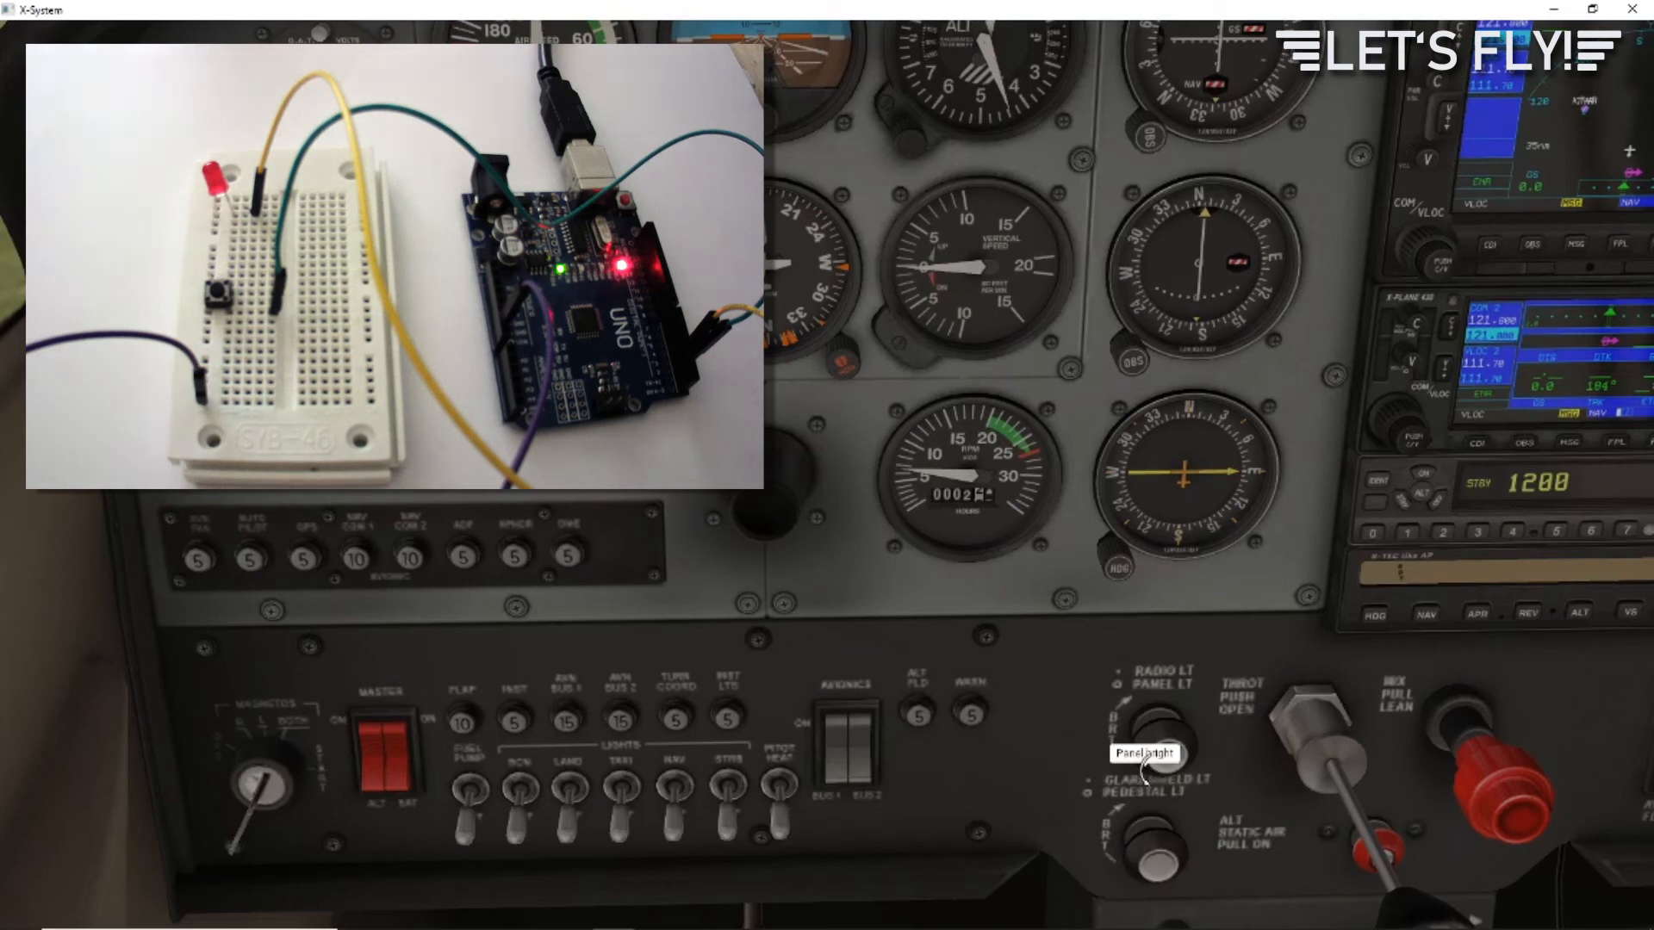